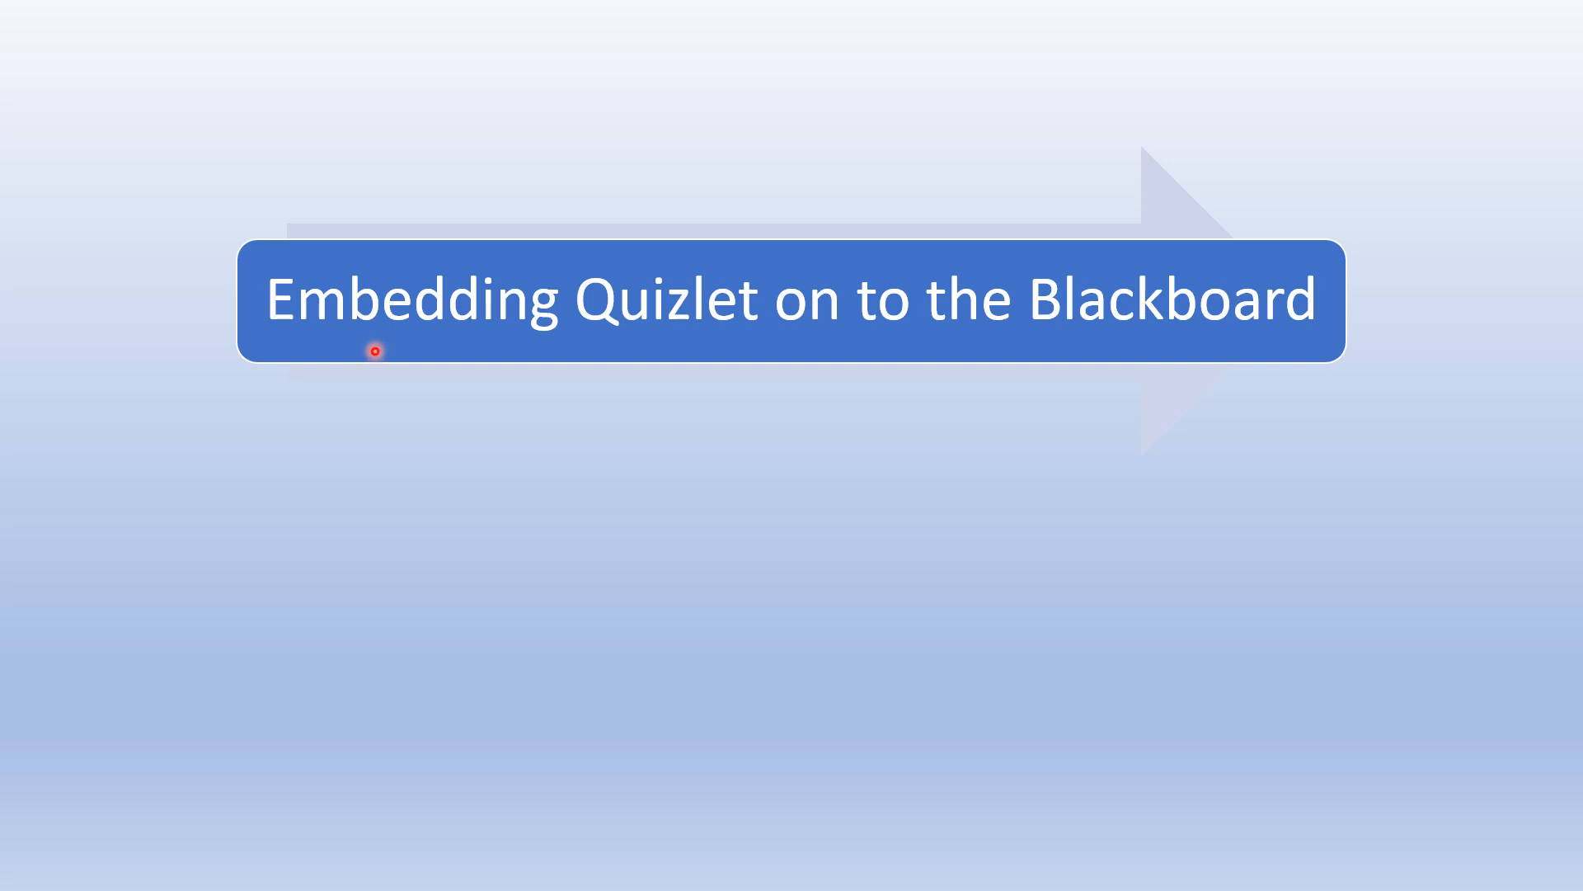
pyautogui.moveTo(397, 345)
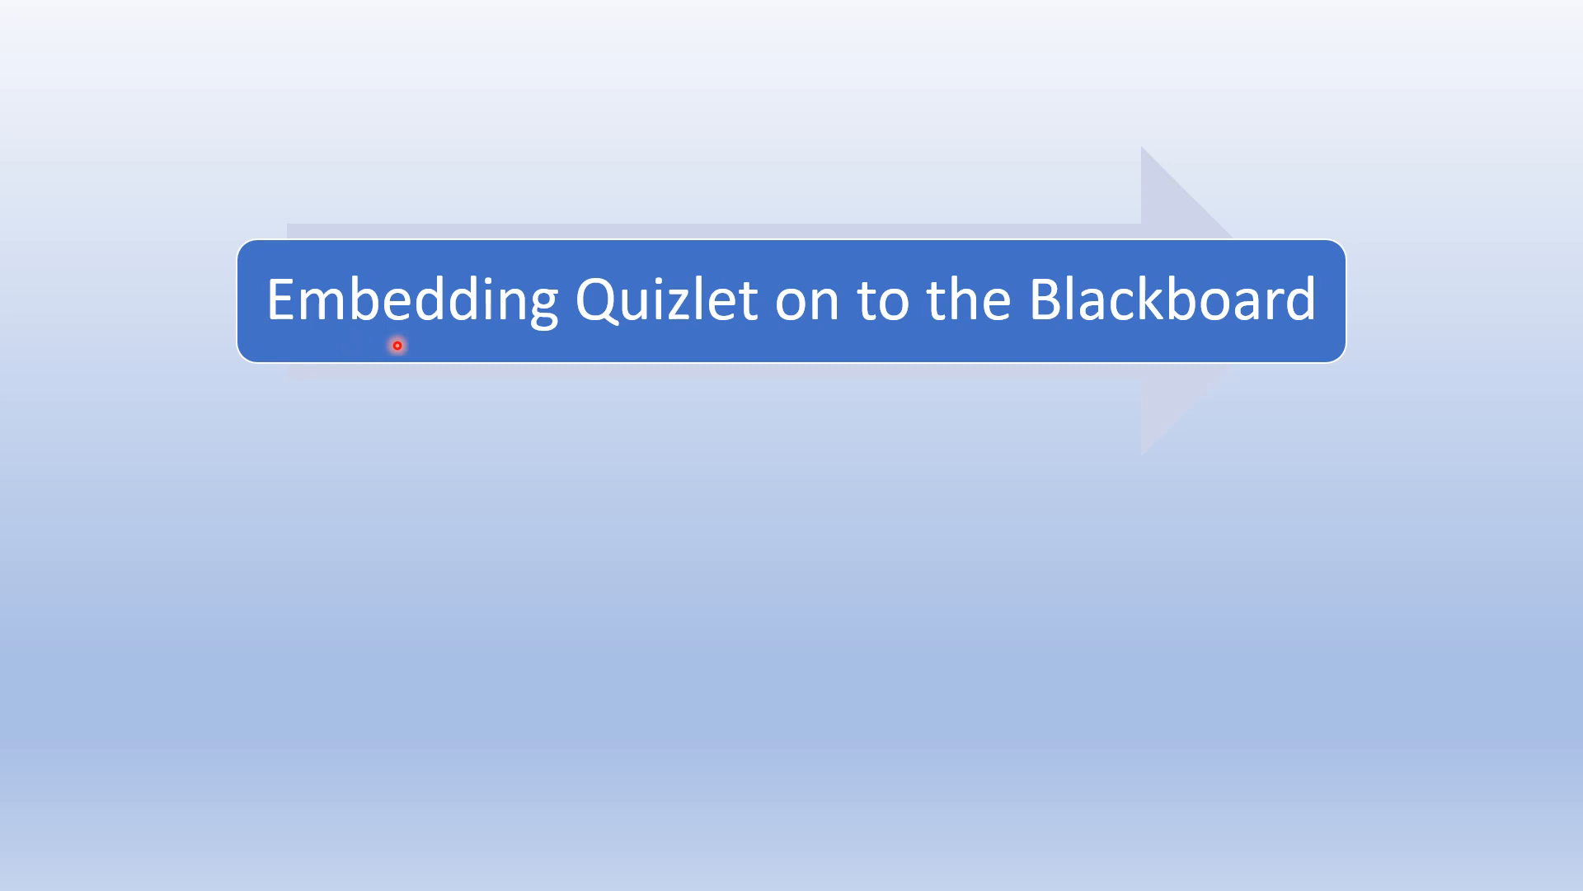
pyautogui.moveTo(962, 351)
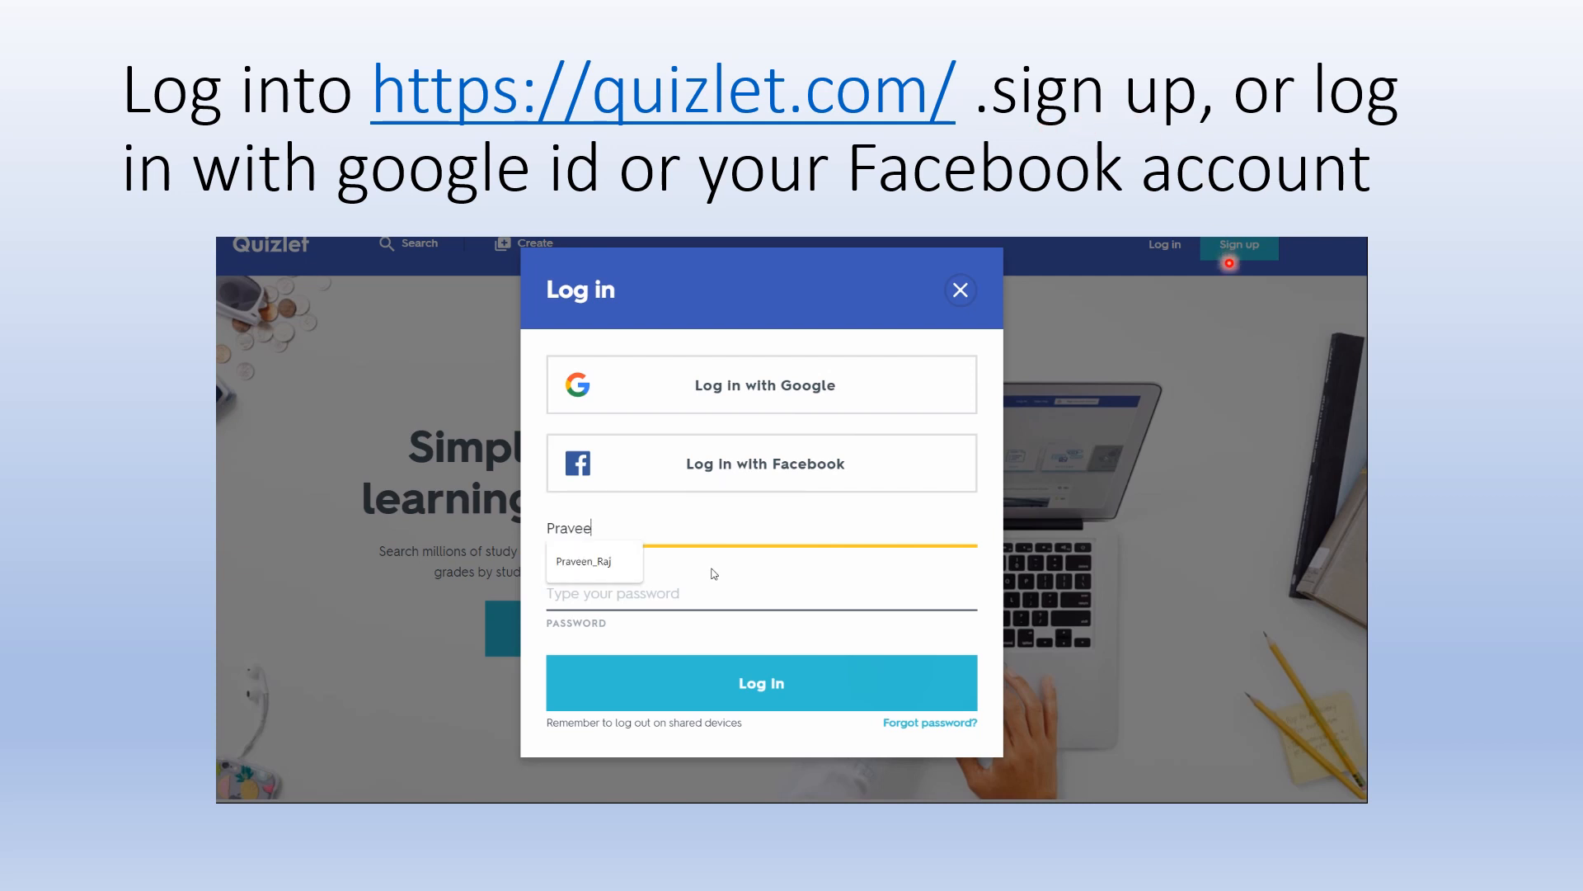
# - Log in to Quizlet using the saved username and its password
pyautogui.click(594, 561)
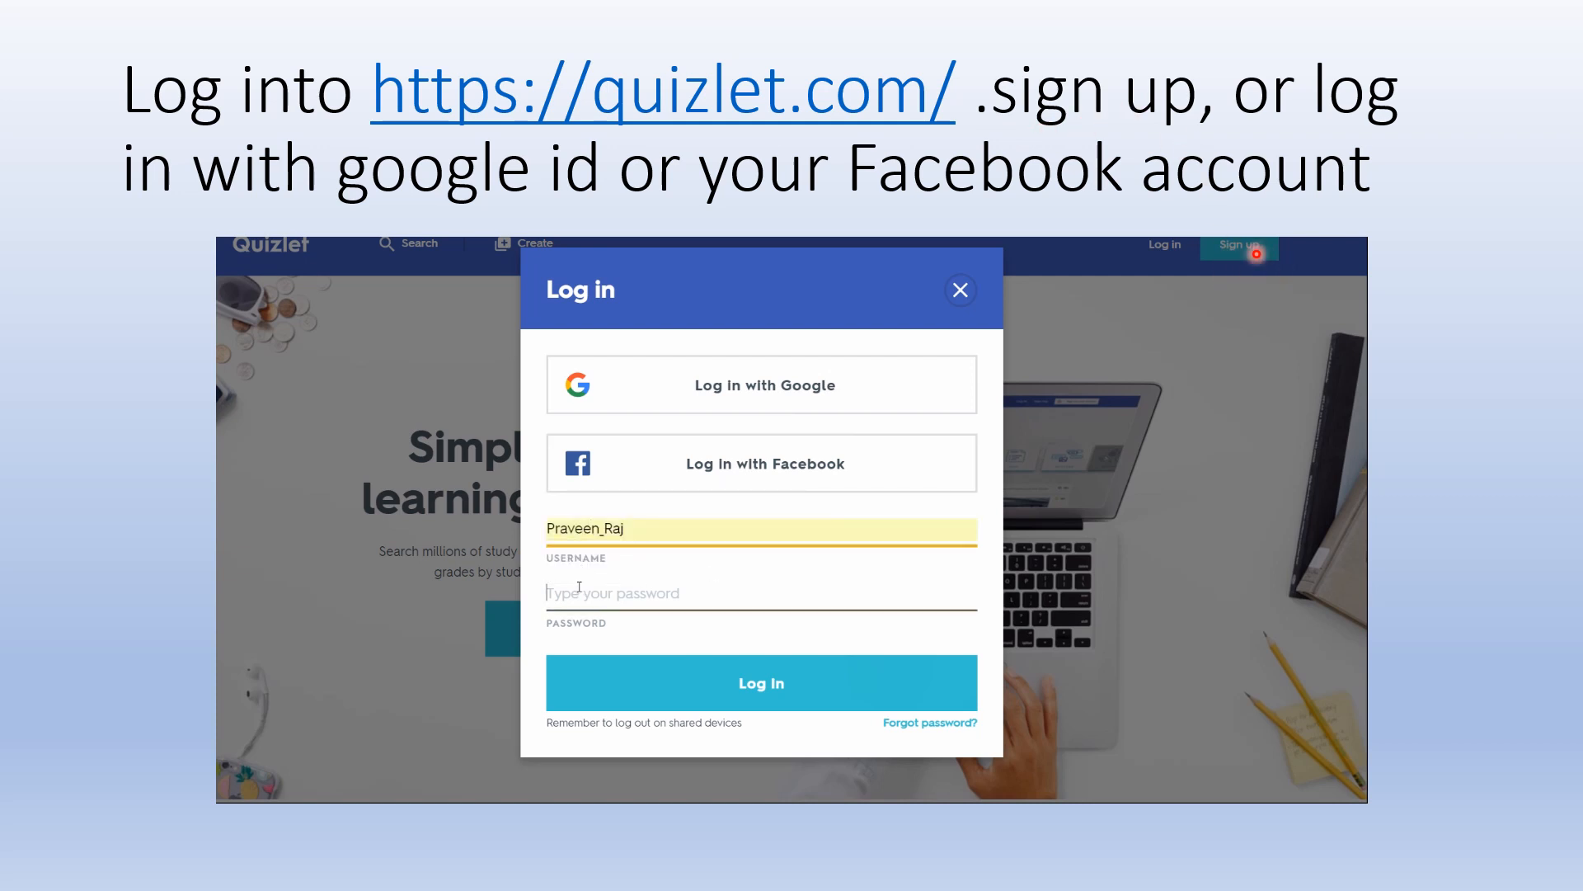
pyautogui.write('.')
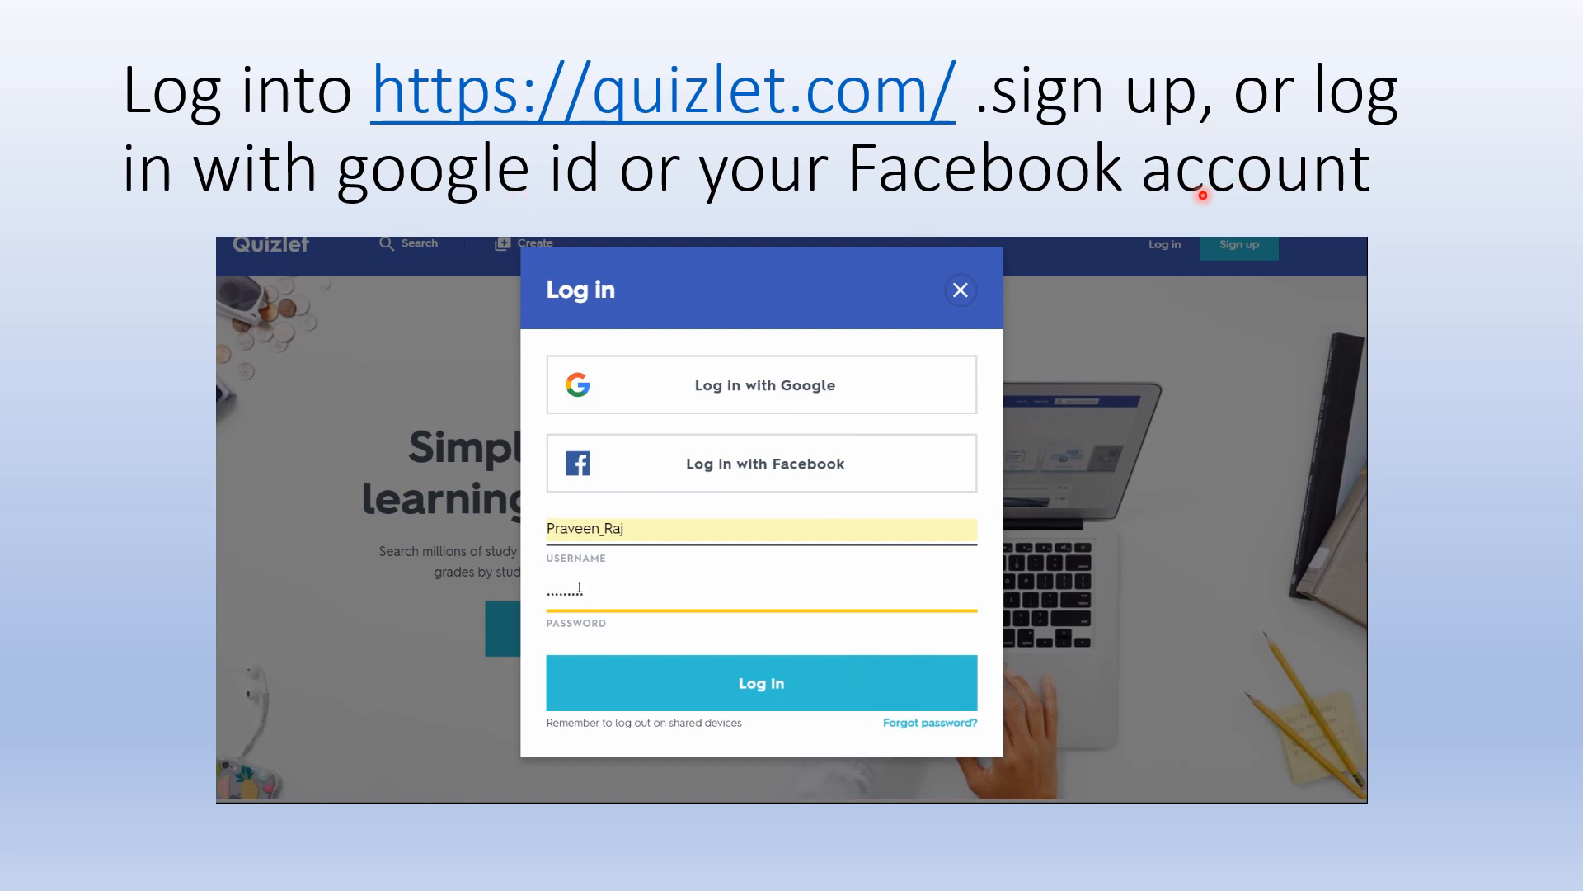
pyautogui.click(761, 682)
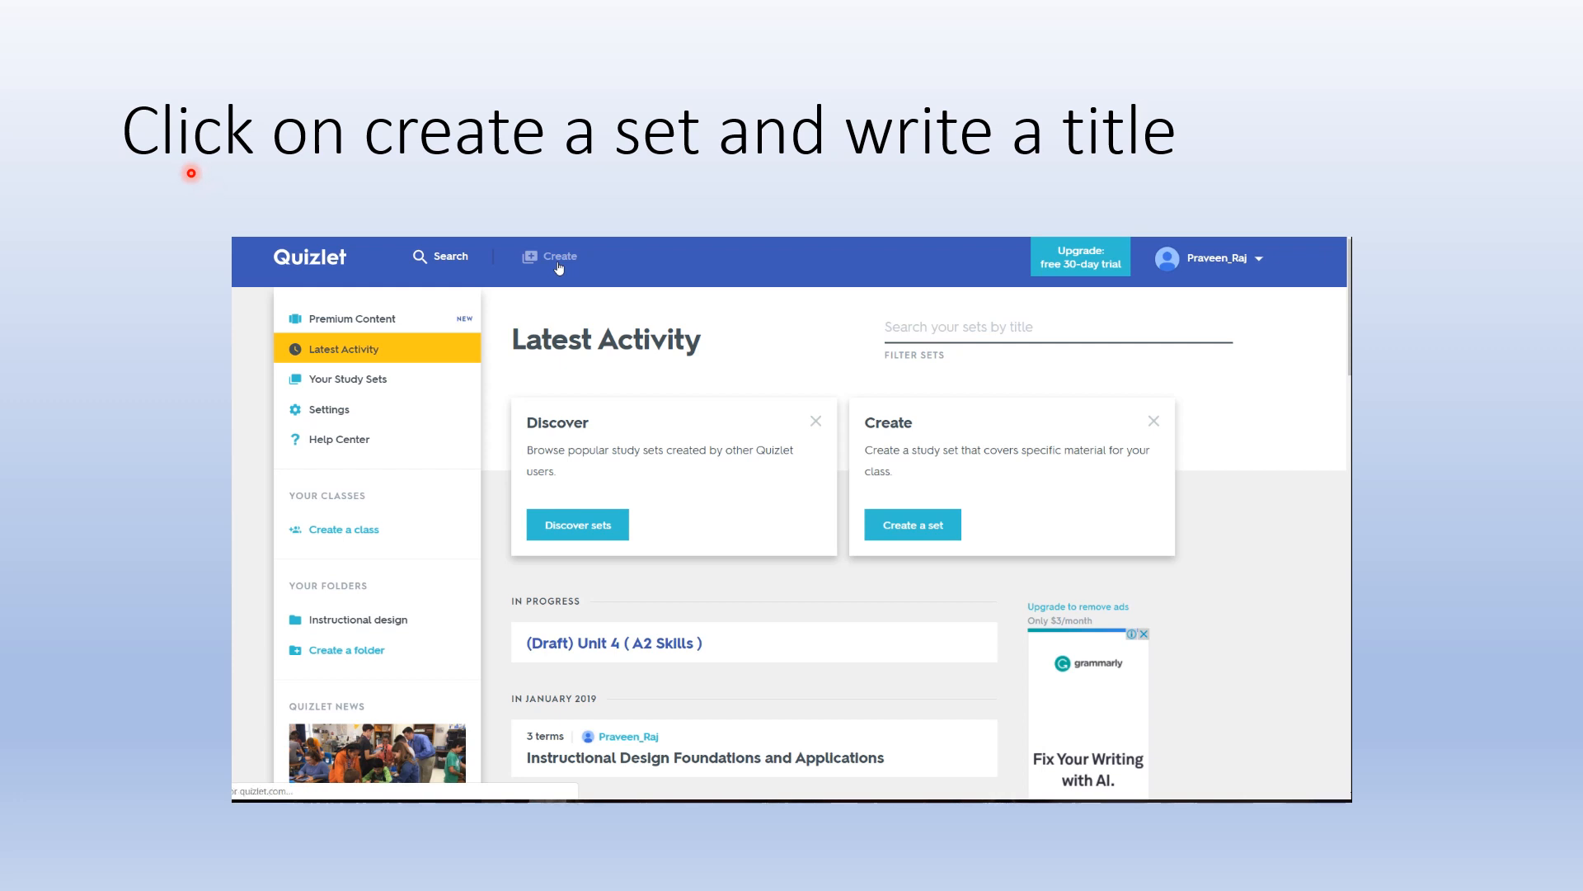
# - Create a new Quizlet study set and title it for Unit - 8.3 and 8.4
pyautogui.click(910, 524)
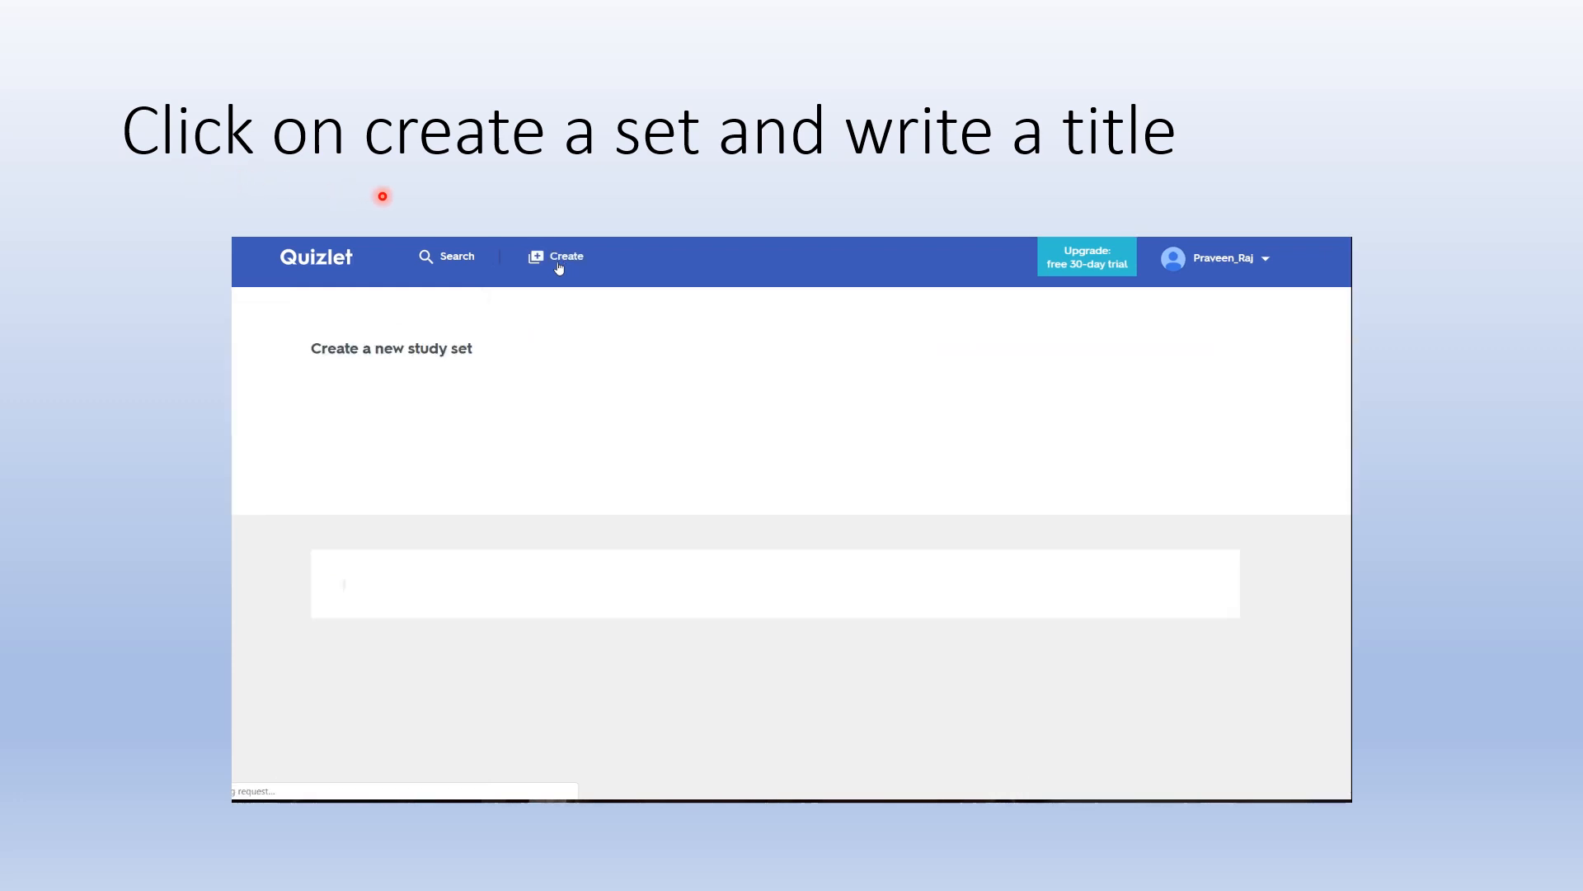
pyautogui.write('Unit 4 ( A2 Skills )')
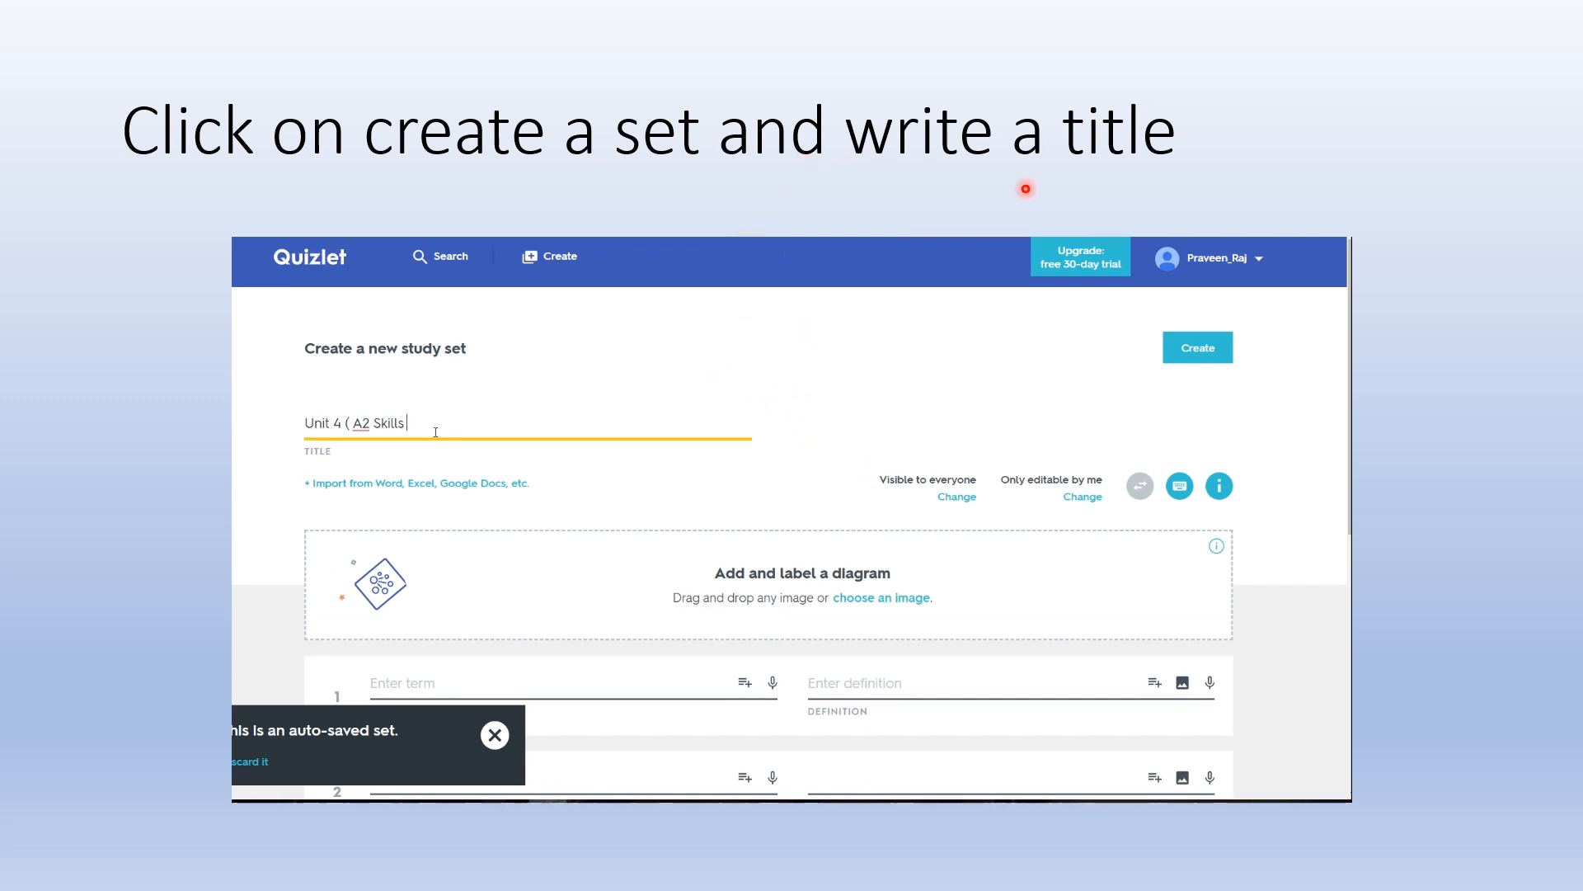
pyautogui.write('Un')
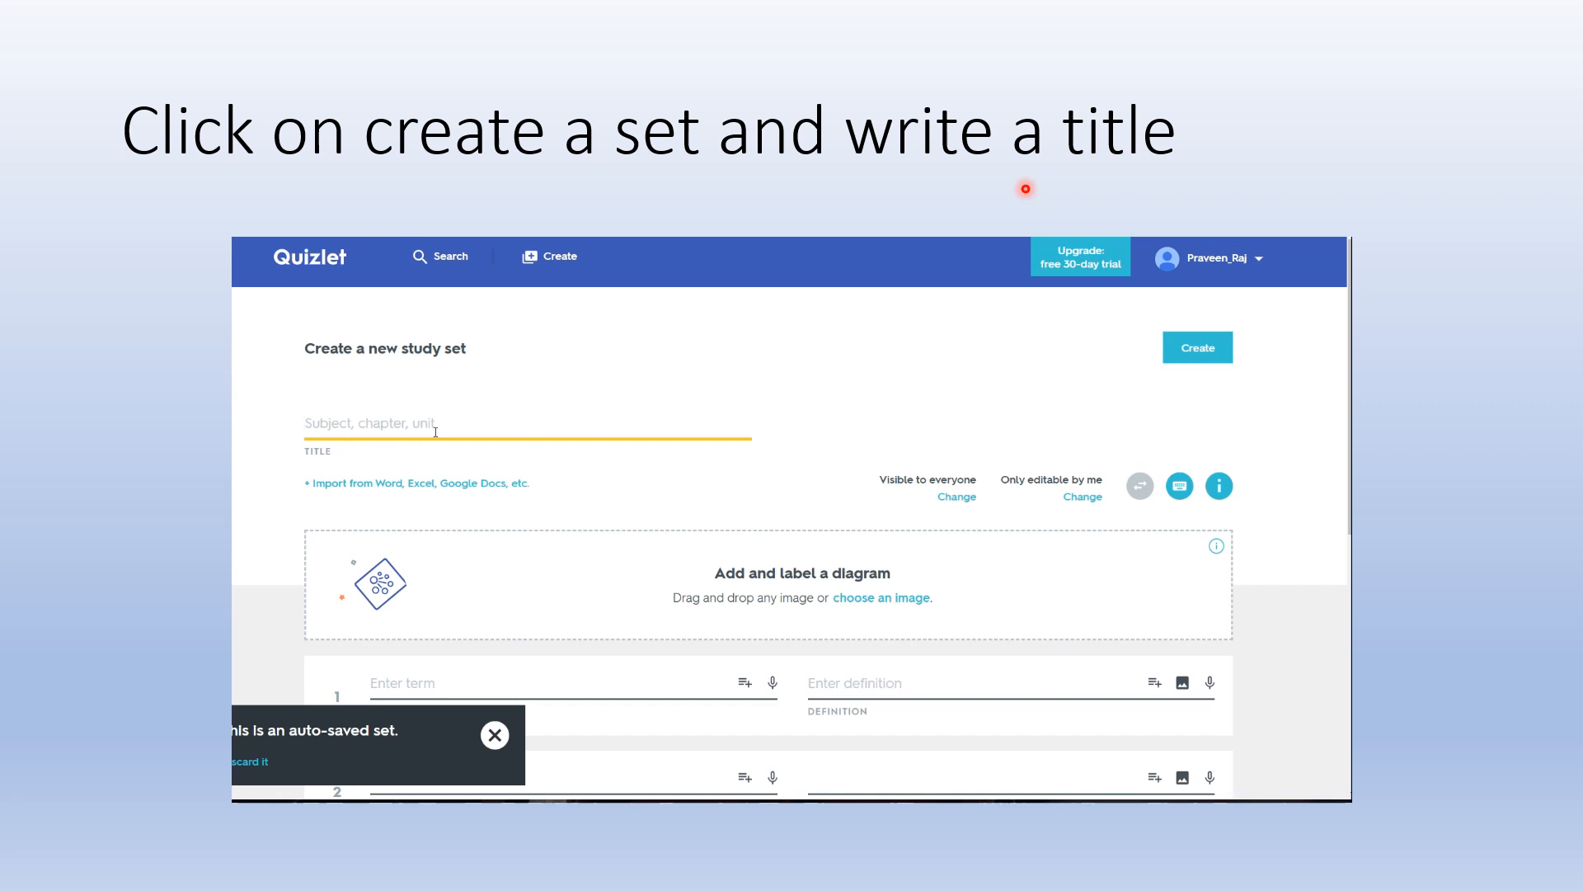
pyautogui.write('Unit - 8.3')
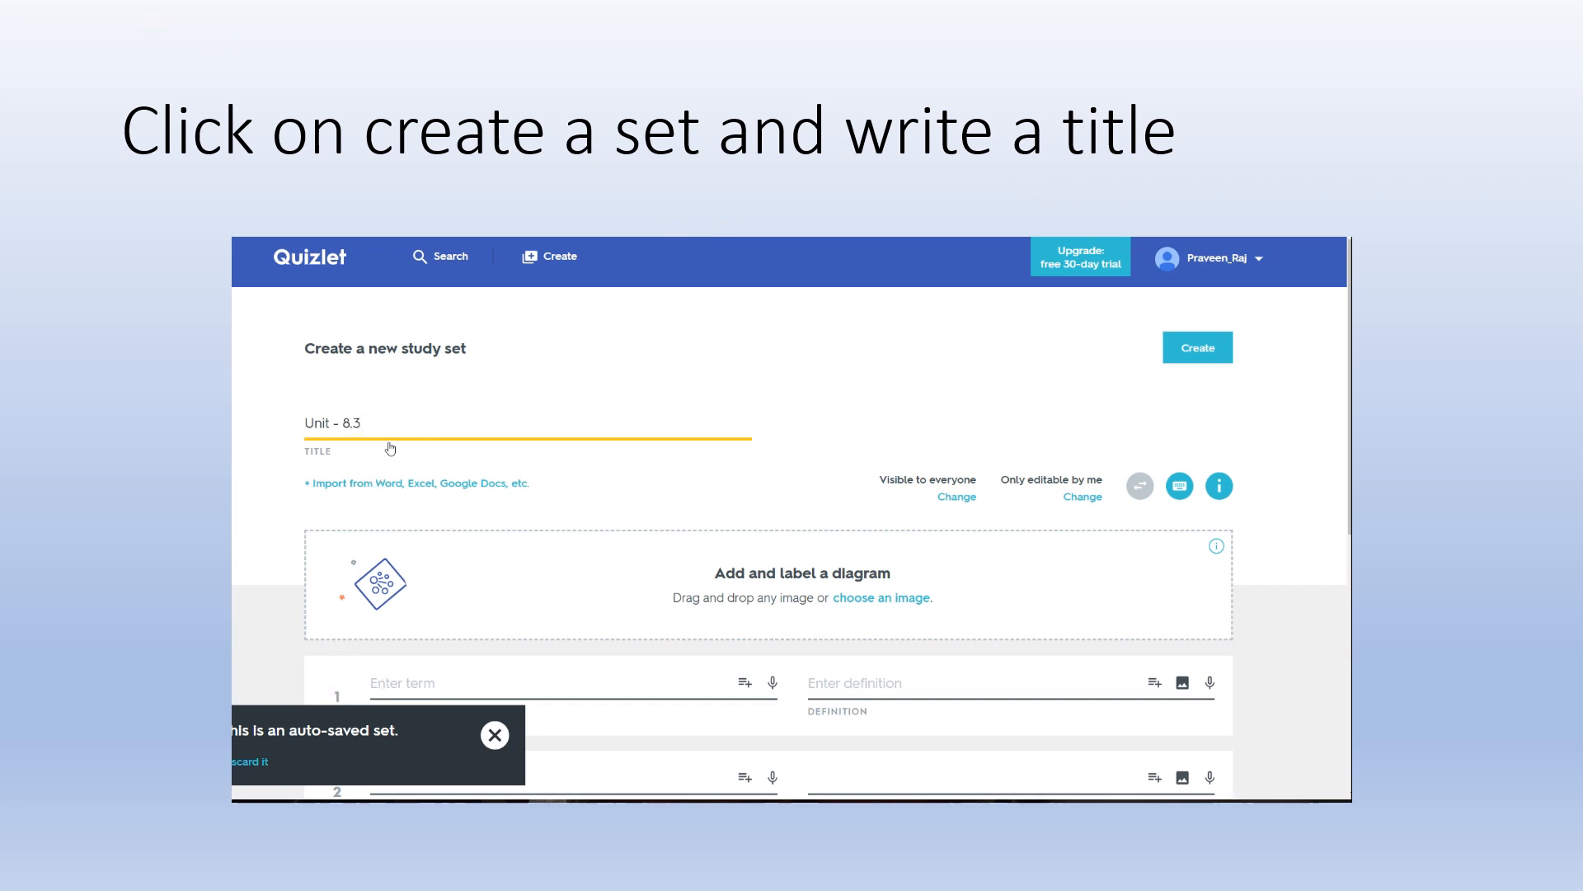
pyautogui.click(400, 424)
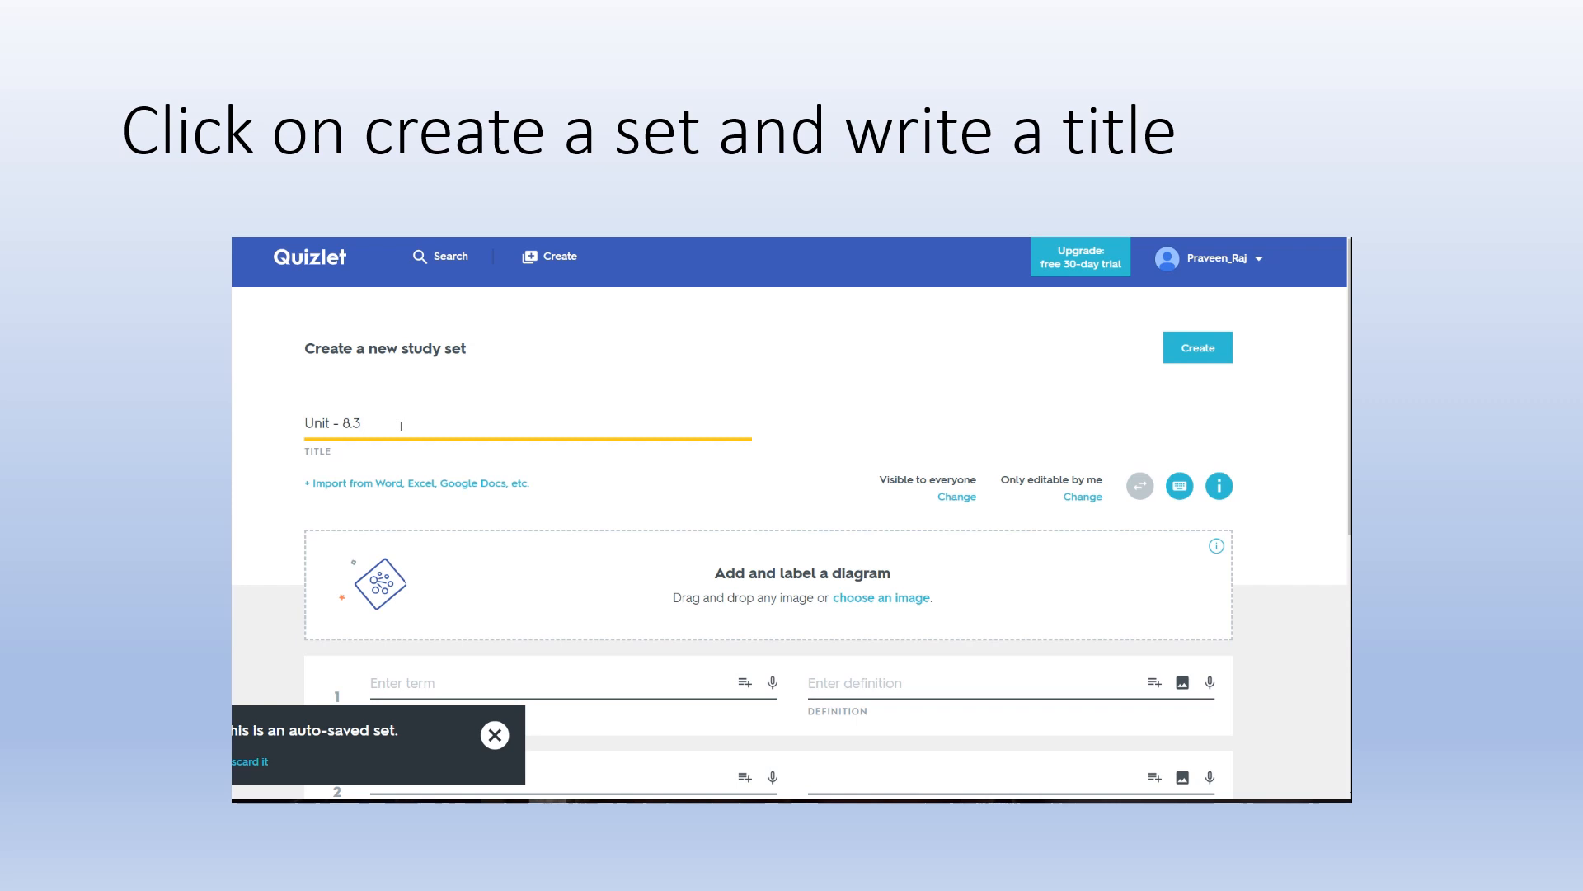
pyautogui.write('(Describin')
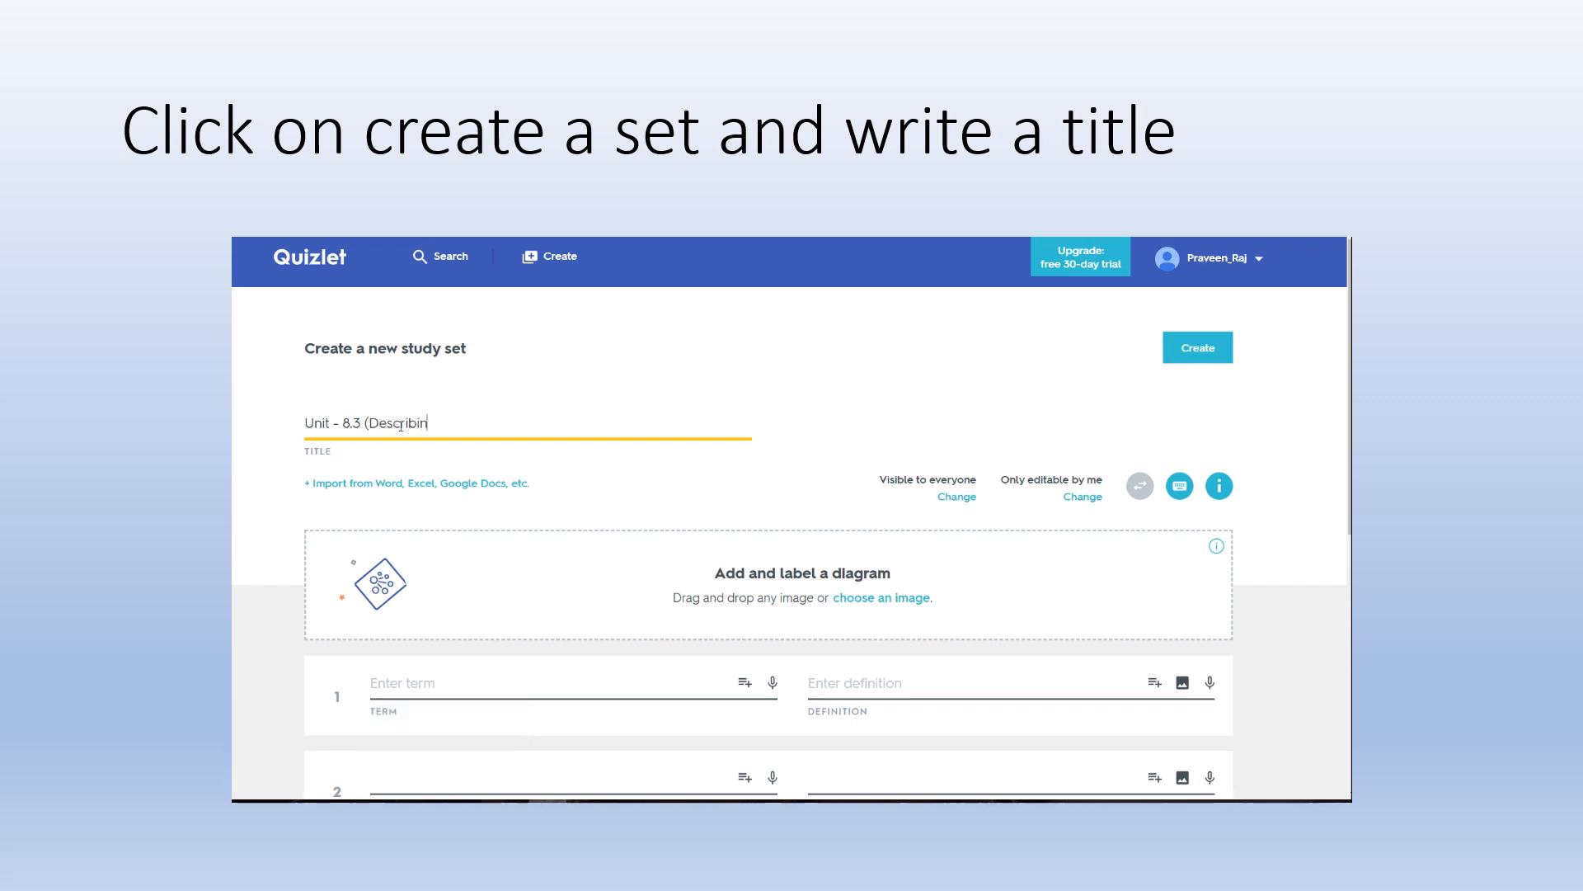
pyautogui.write('g someone you admire')
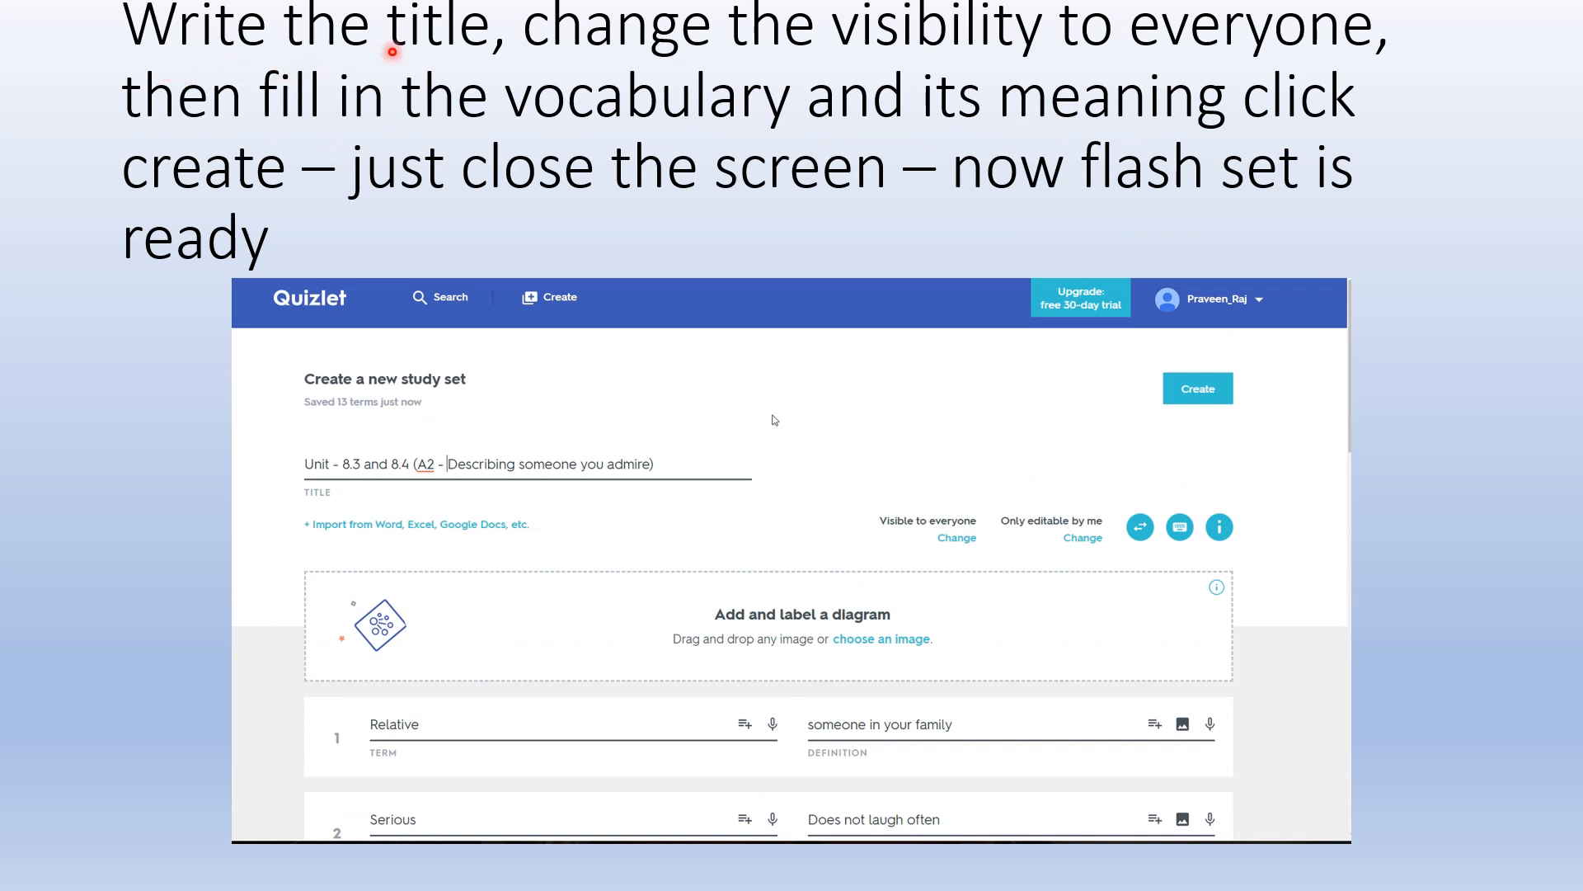
pyautogui.moveTo(563, 56)
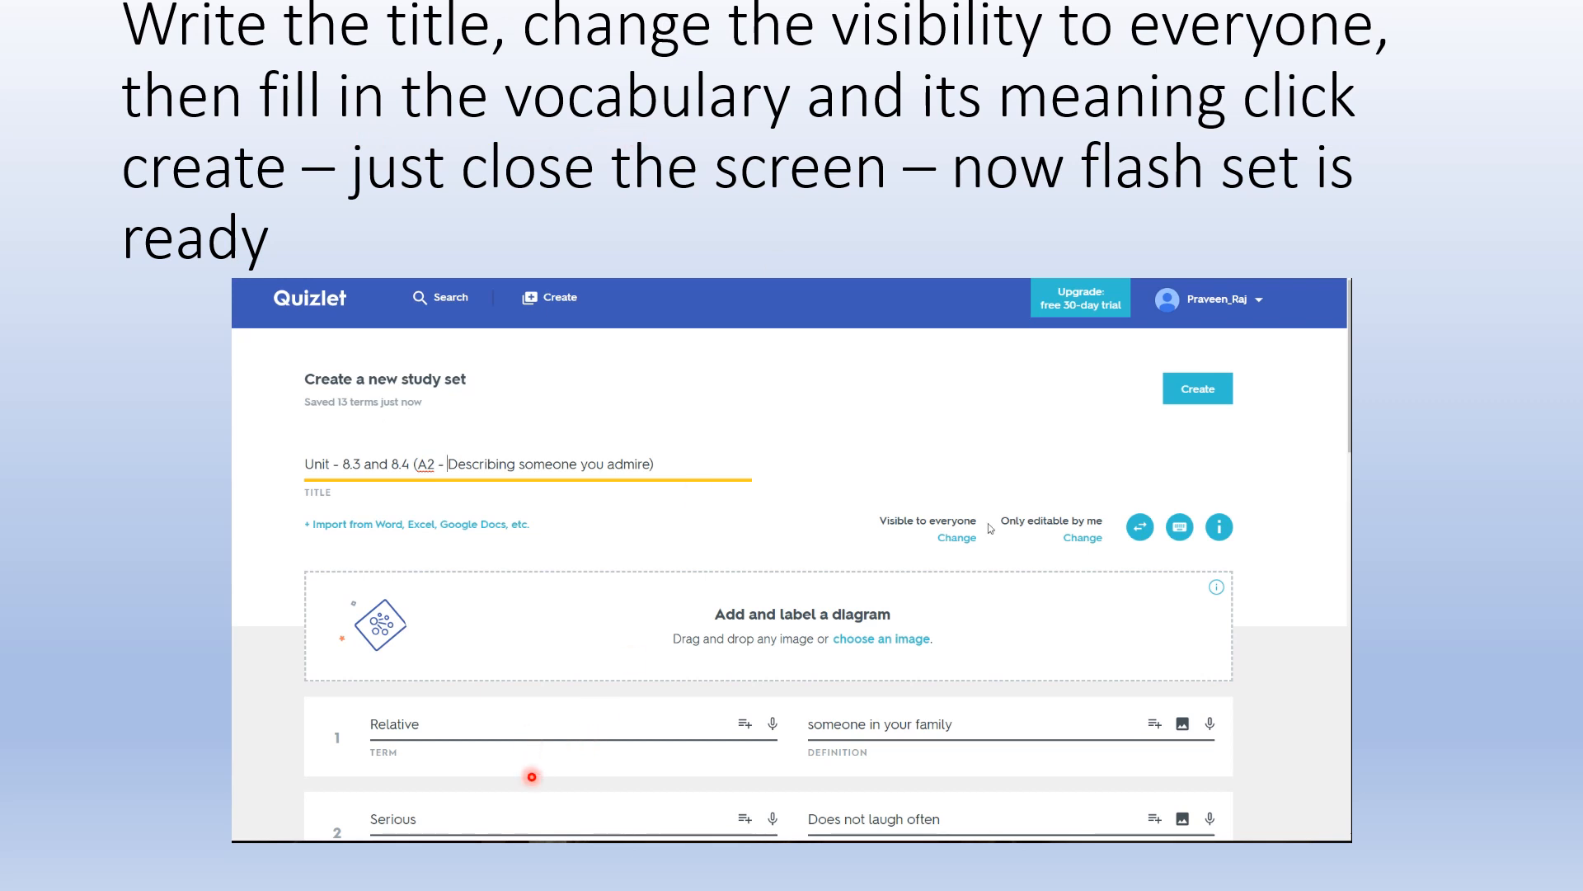
pyautogui.moveTo(957, 536)
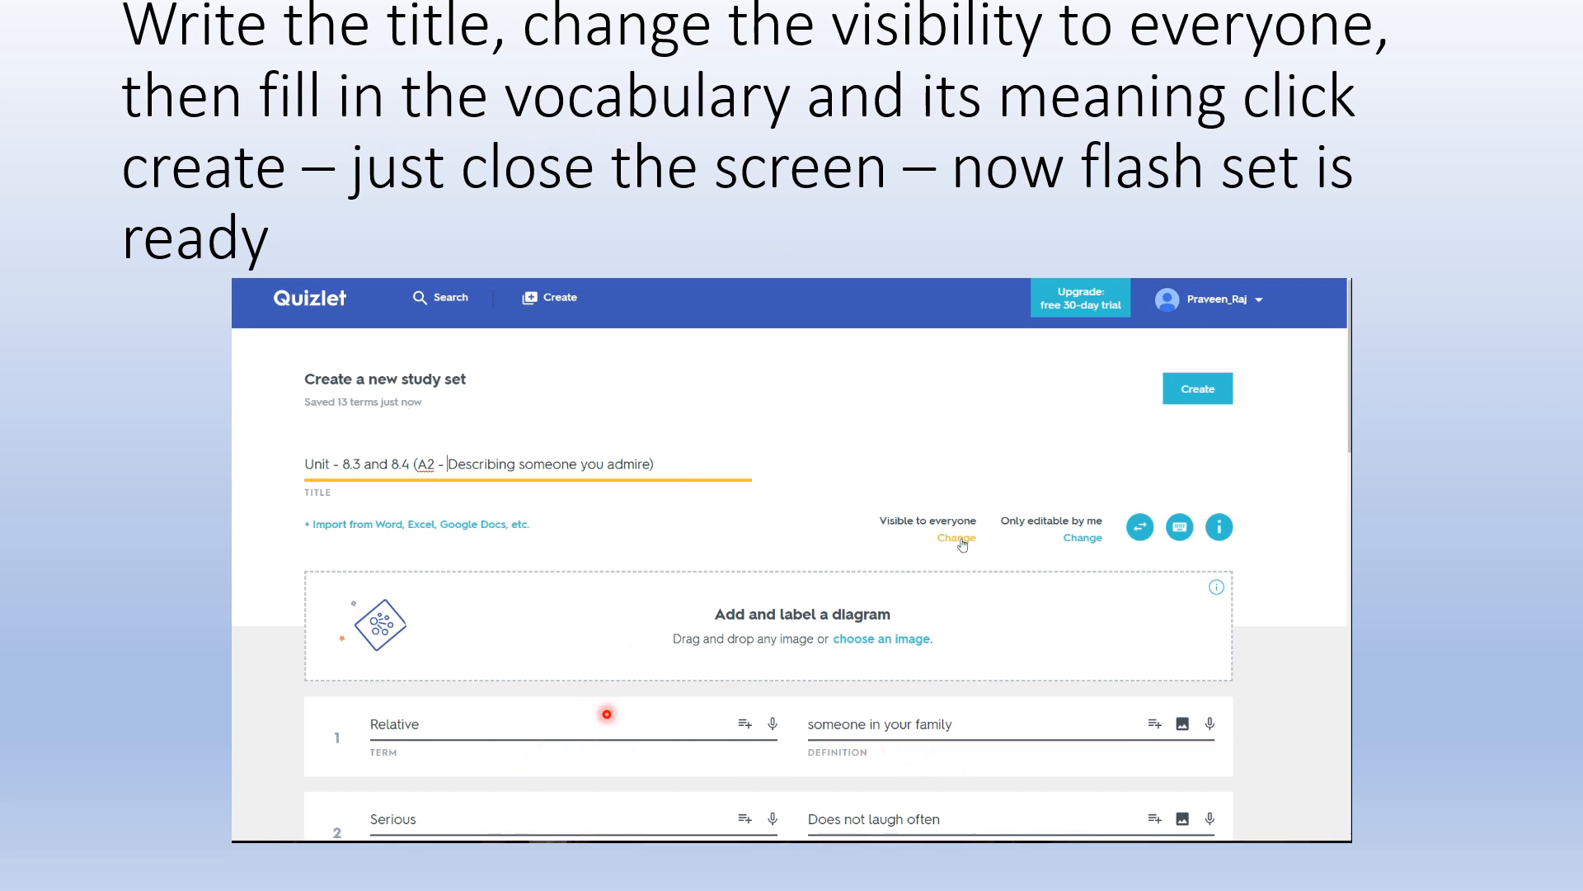
# - Set the 13-term set's visibility to Everyone and create the set
pyautogui.click(954, 538)
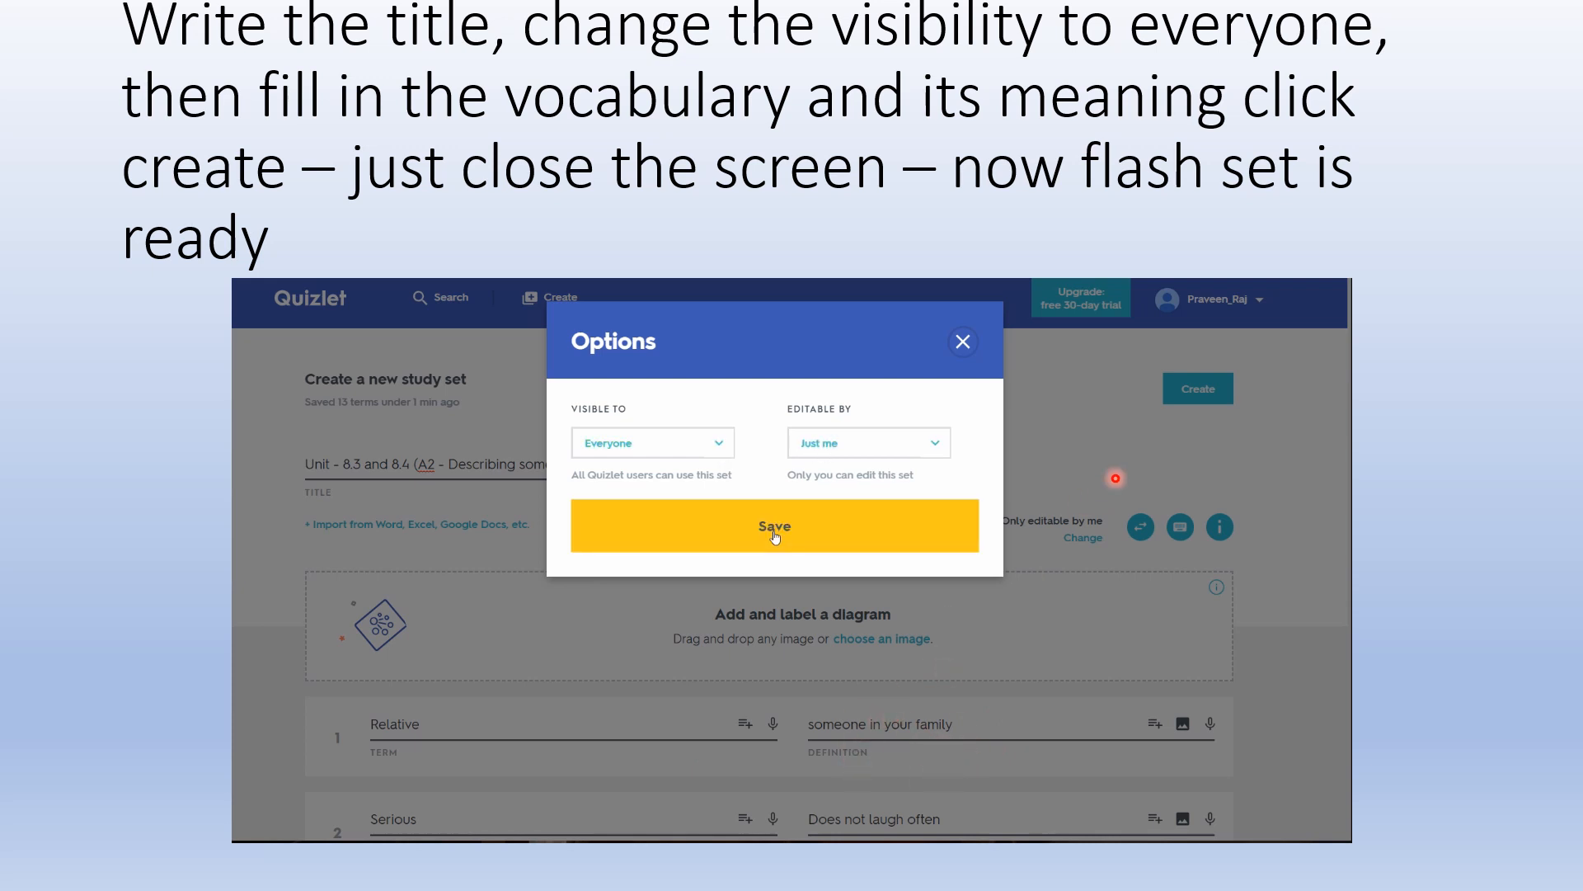
pyautogui.click(774, 526)
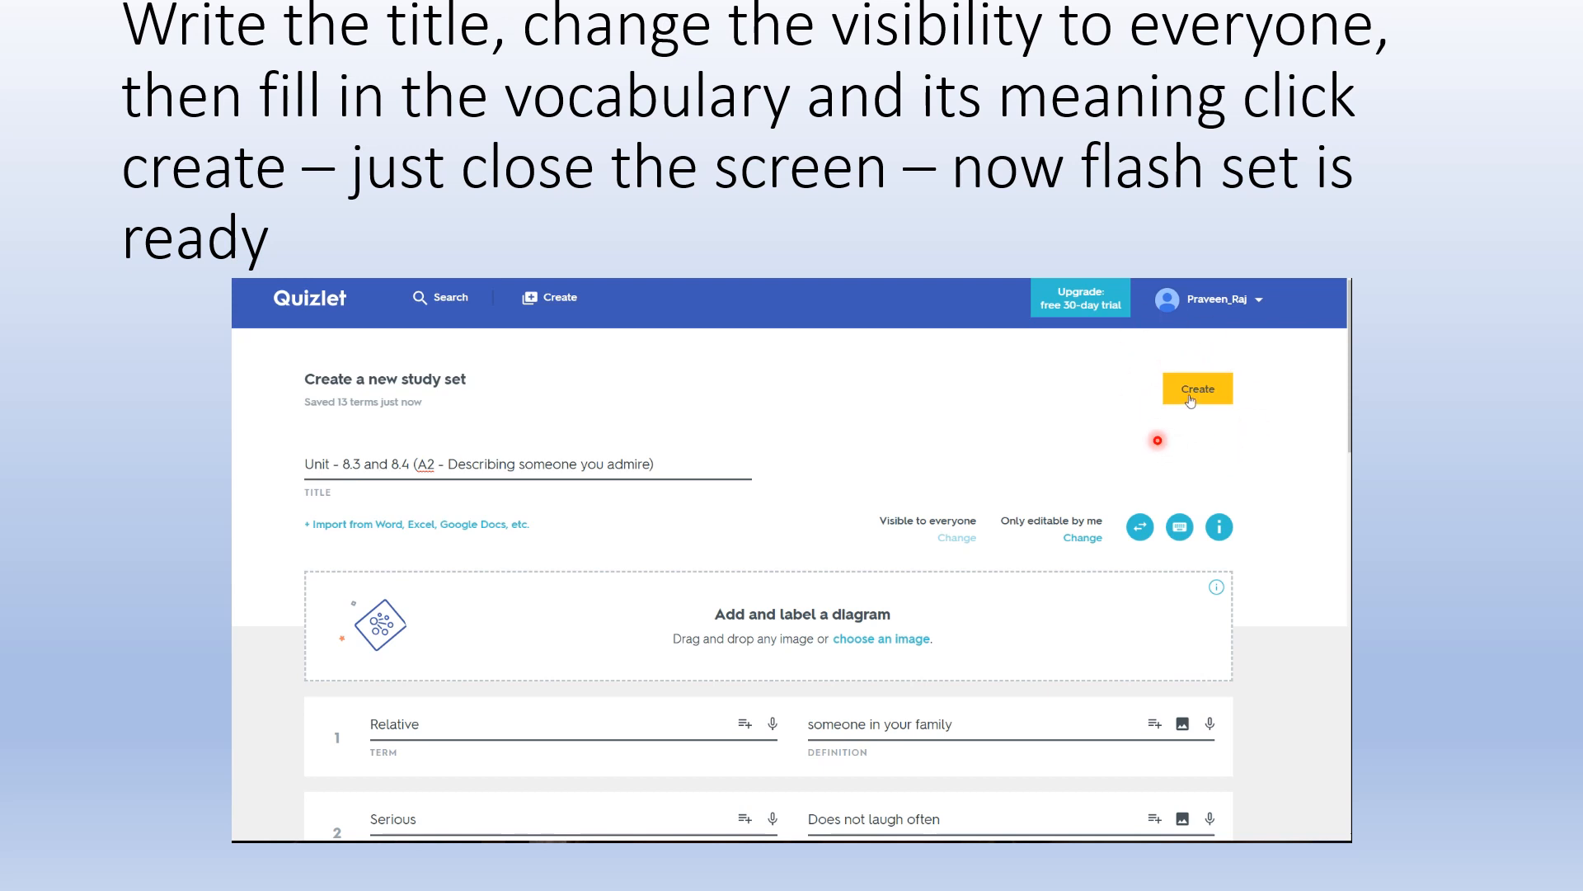
pyautogui.click(1197, 388)
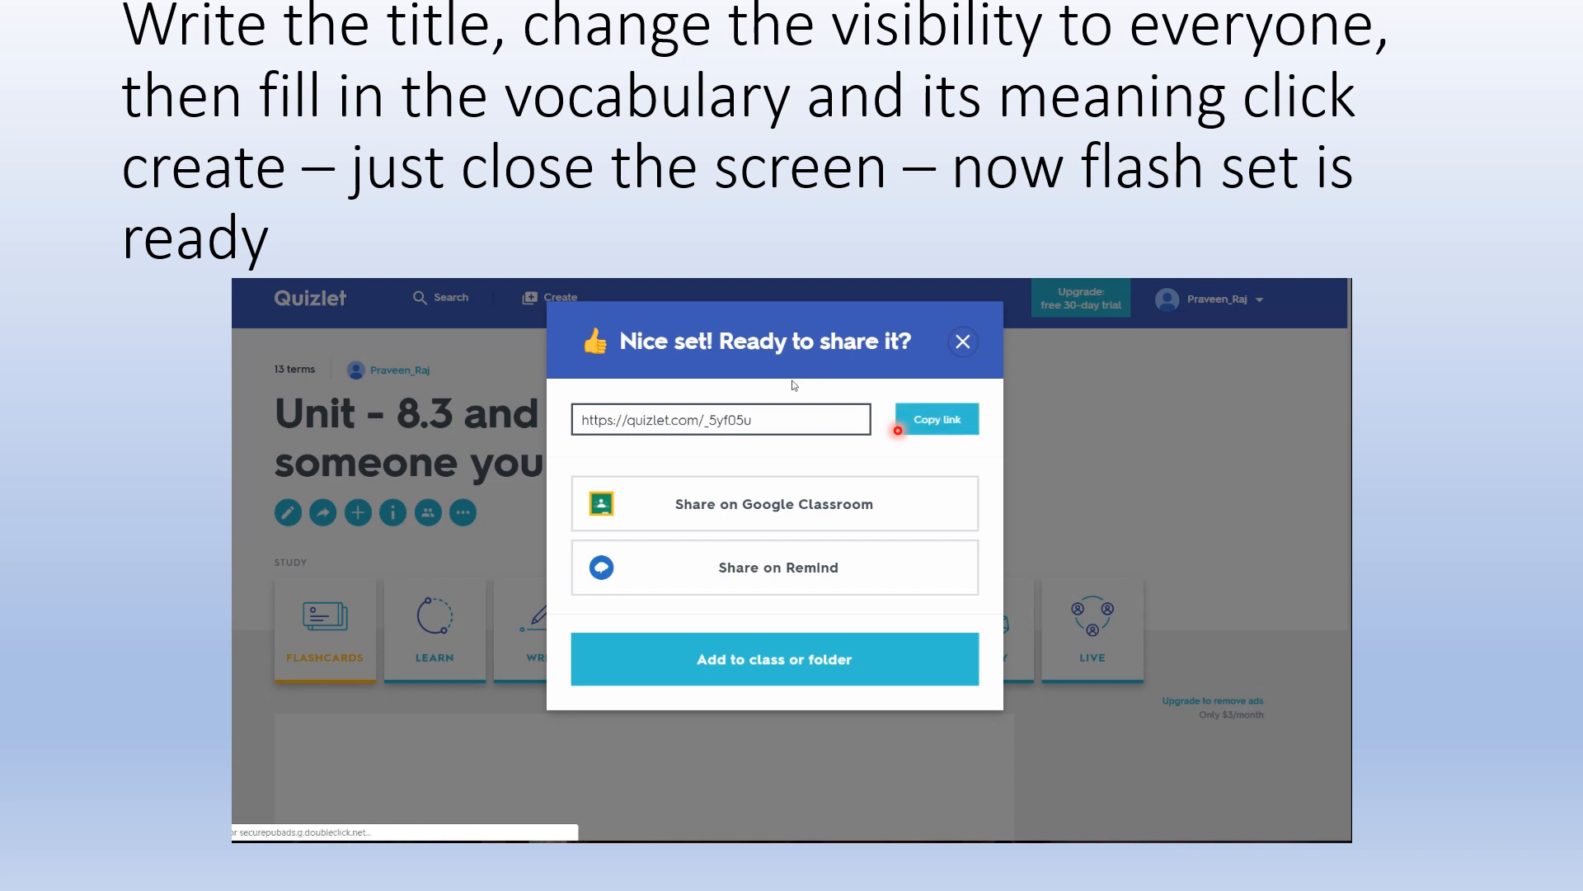
pyautogui.moveTo(1199, 199)
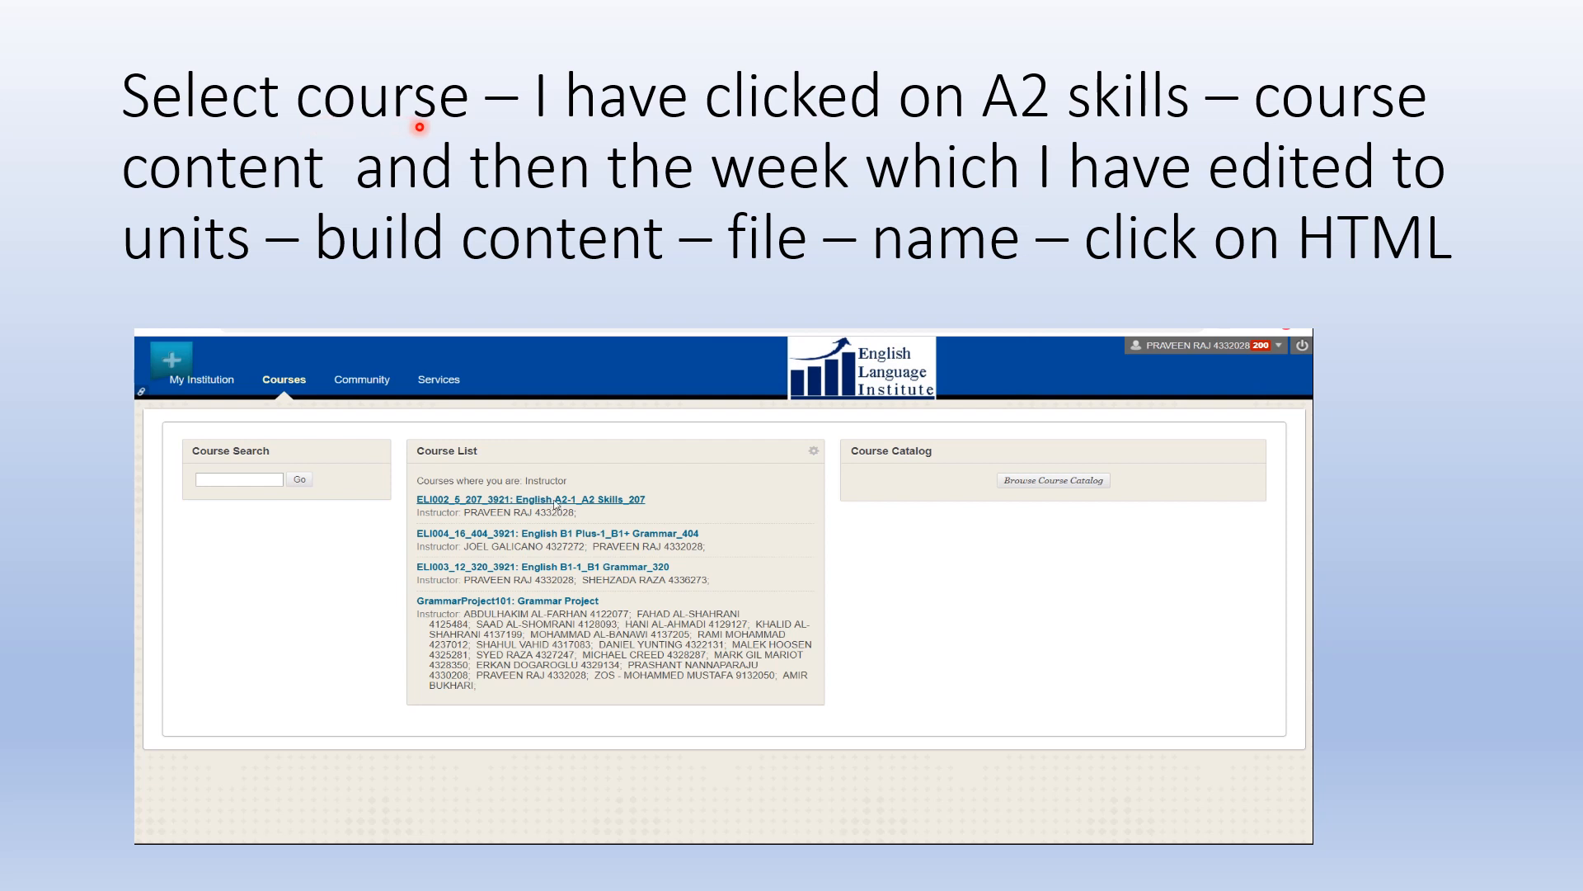
# - In the A2 Skills course's Unit - 8 folder, start a new File/Item from Build Content
pyautogui.click(532, 499)
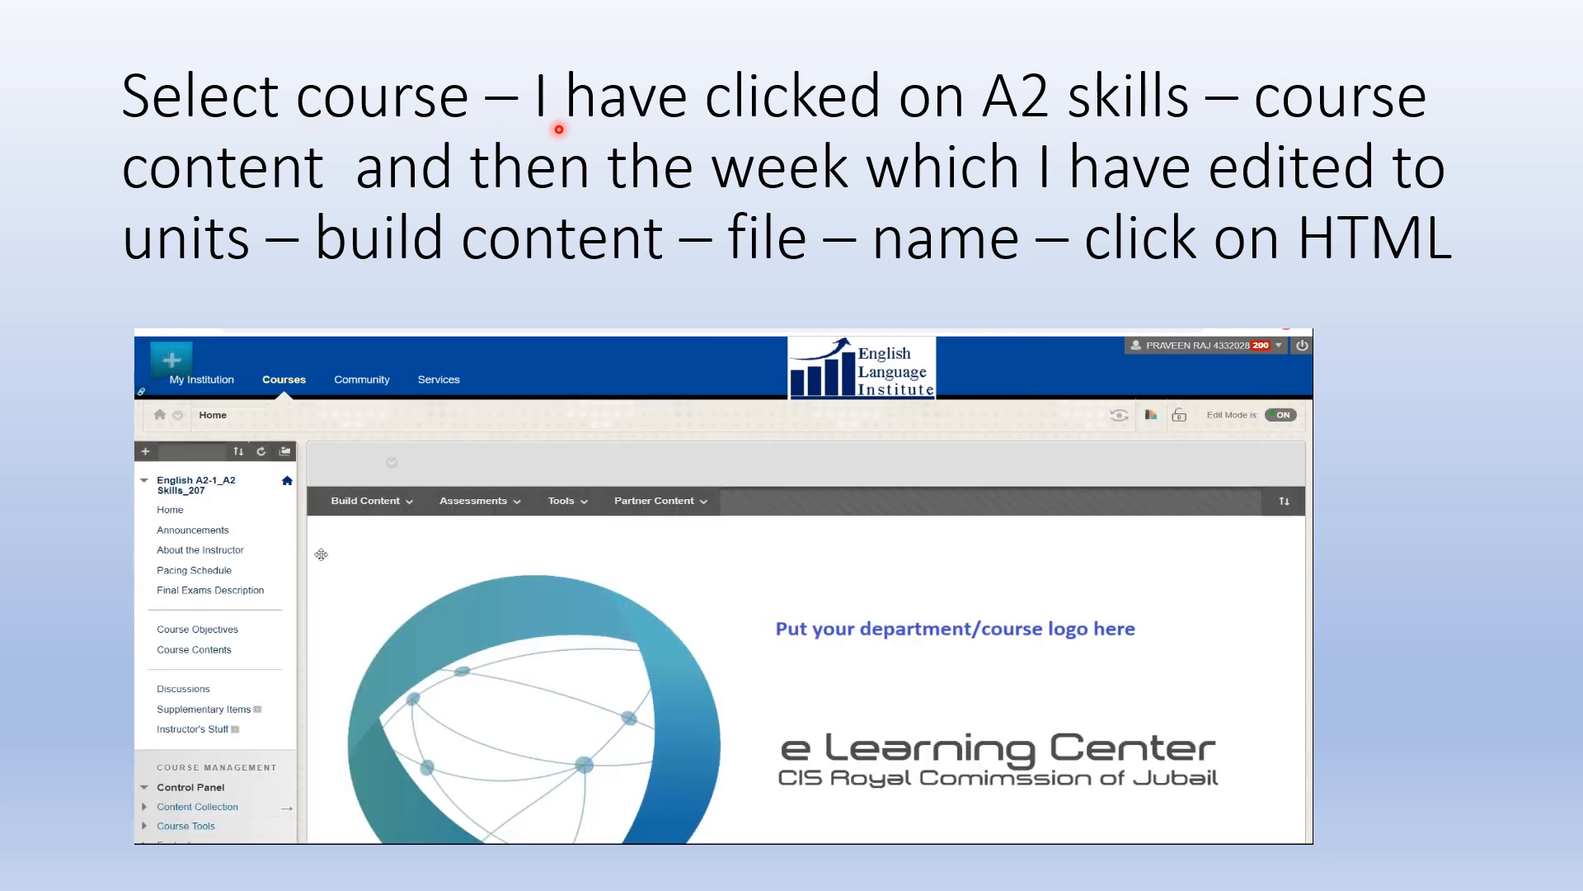
pyautogui.moveTo(193, 649)
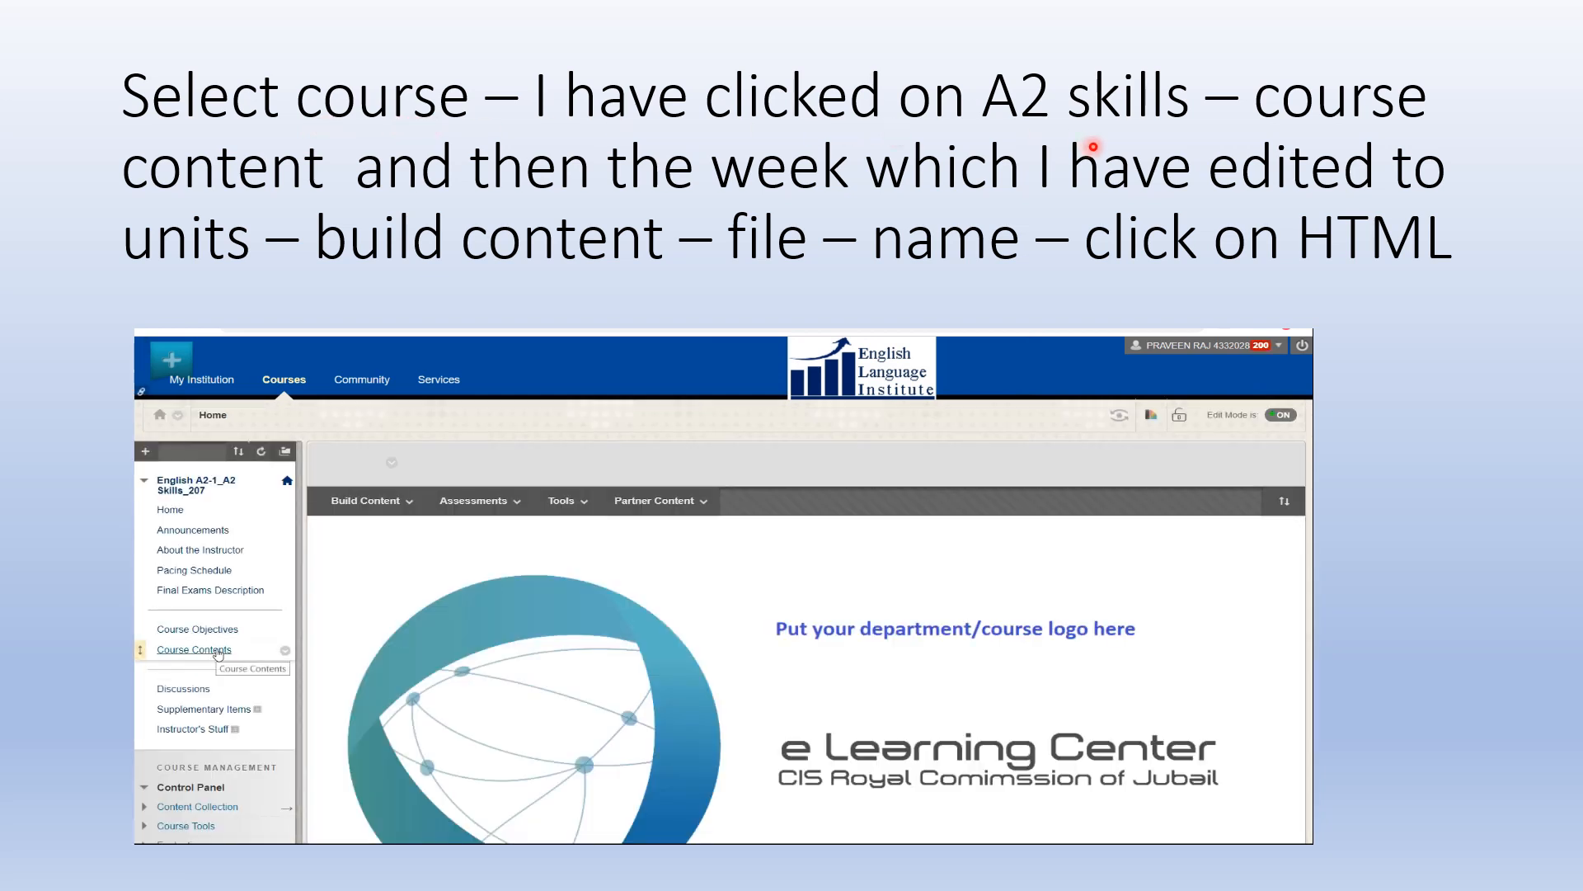
pyautogui.click(193, 649)
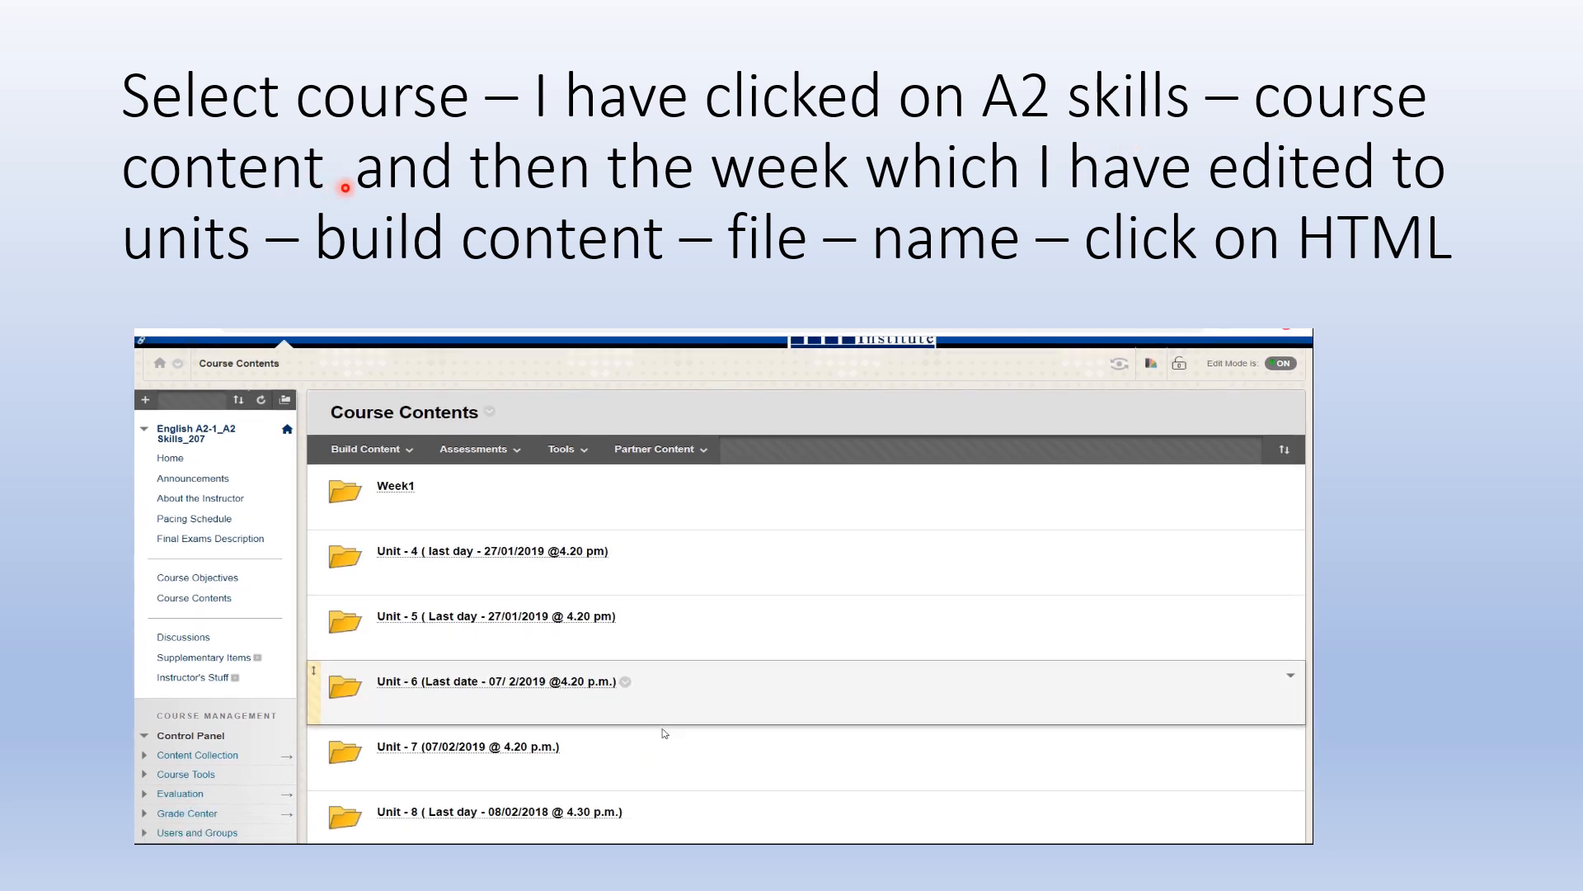
pyautogui.scroll(-3)
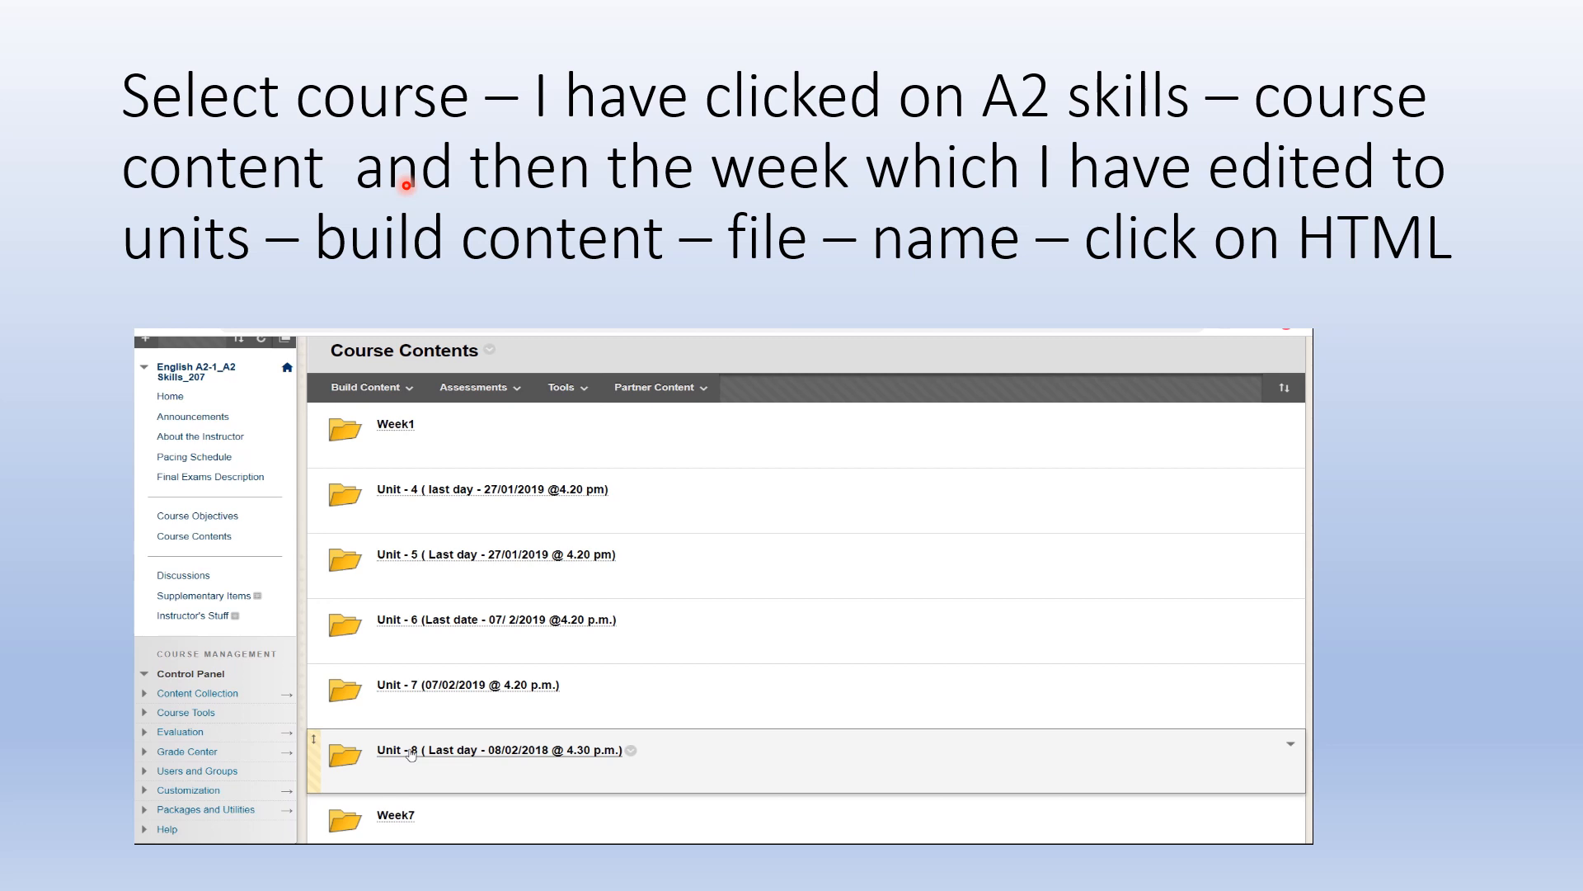
pyautogui.click(501, 750)
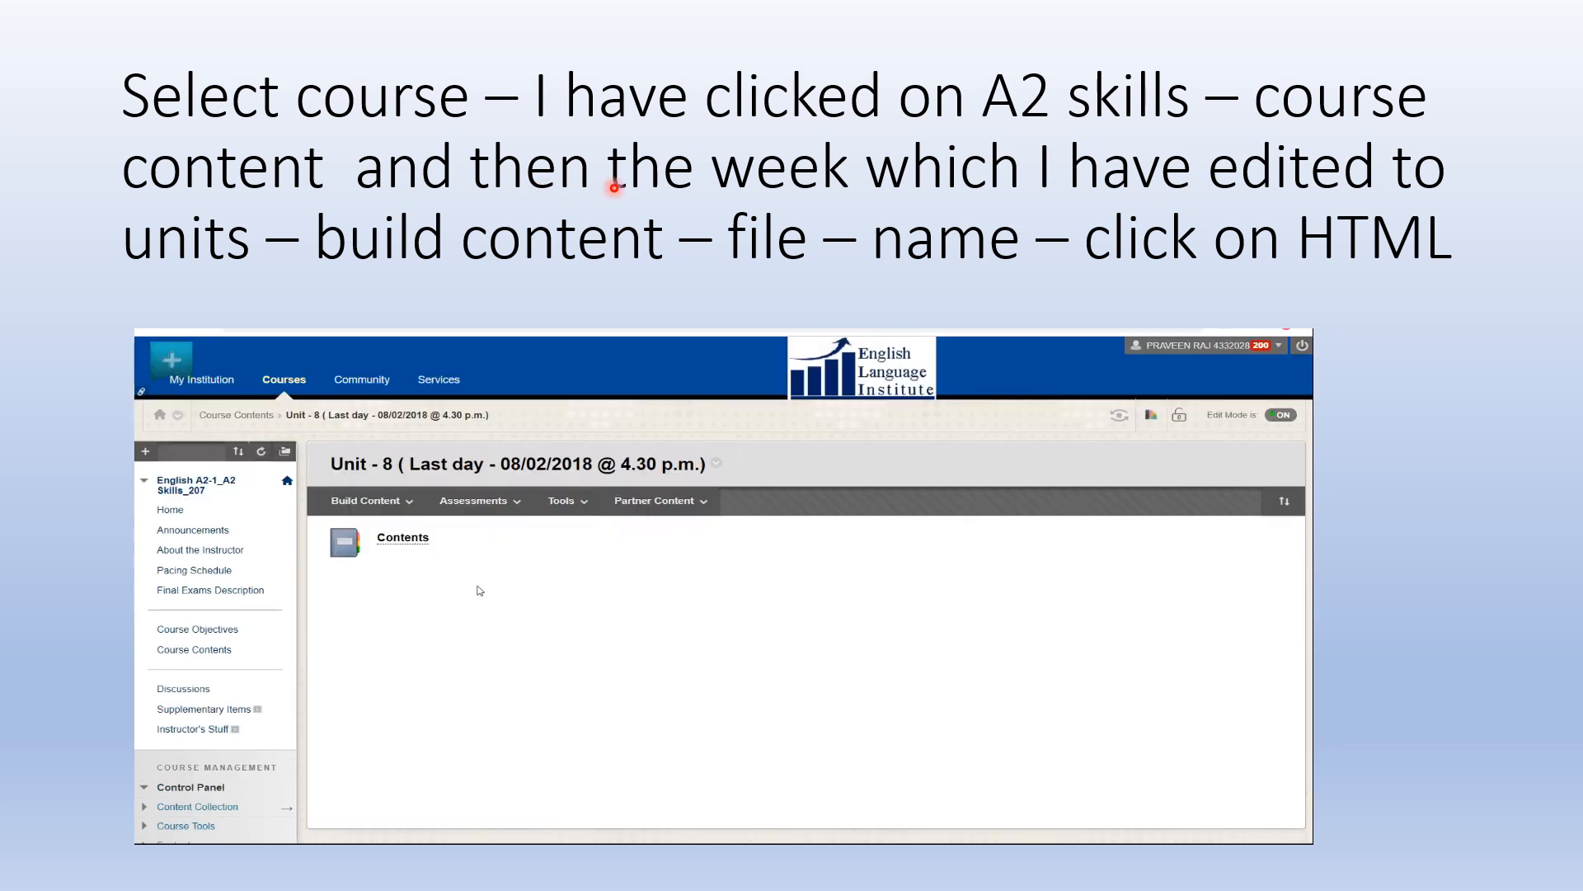
pyautogui.click(368, 500)
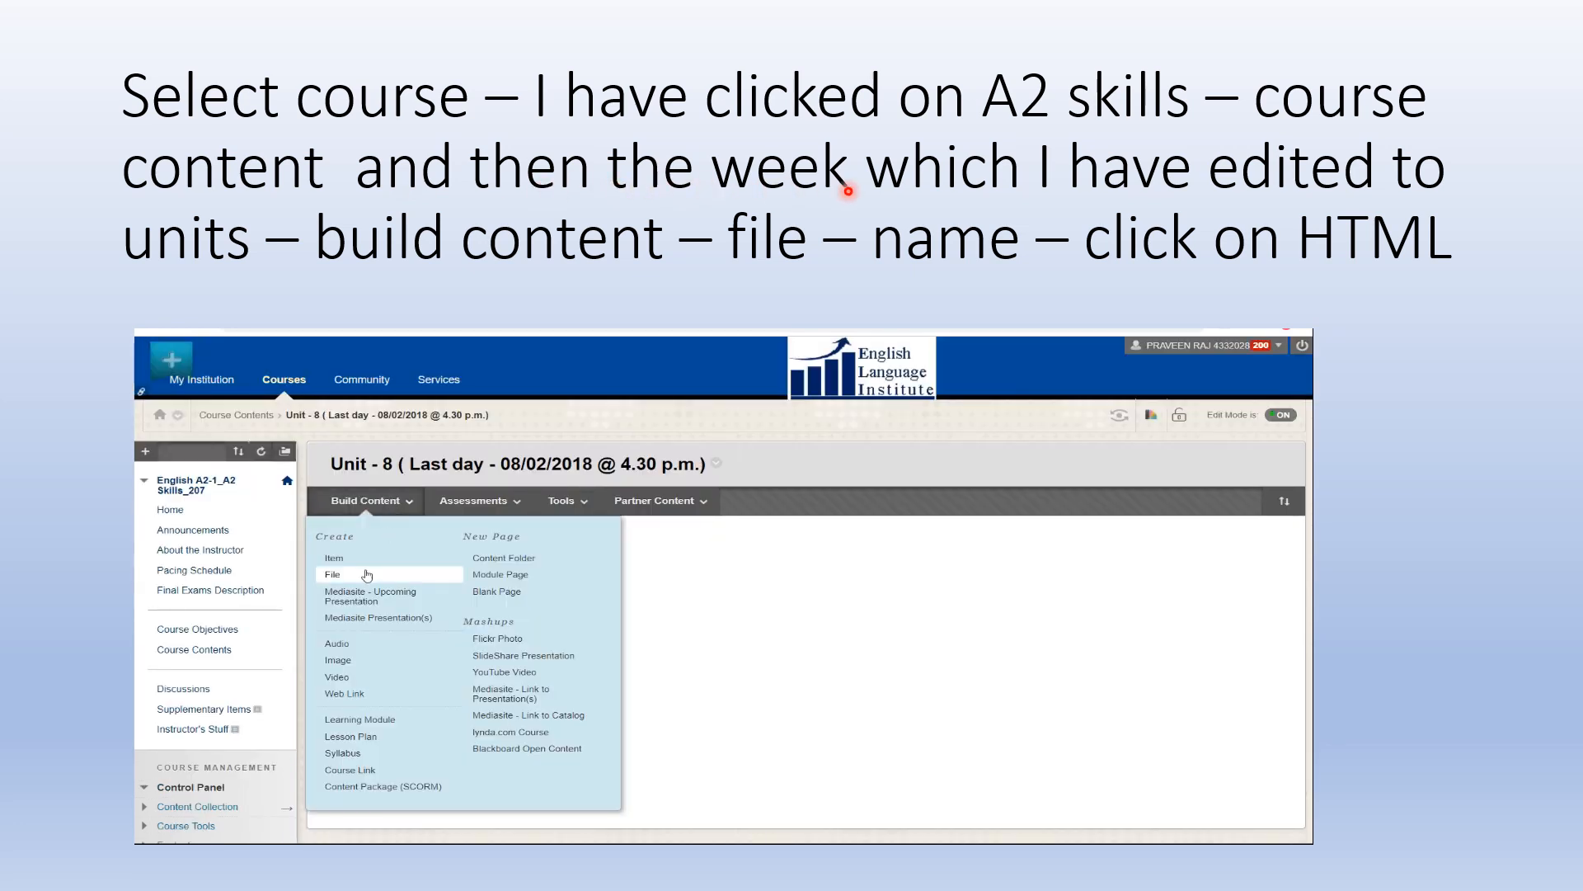
pyautogui.click(334, 558)
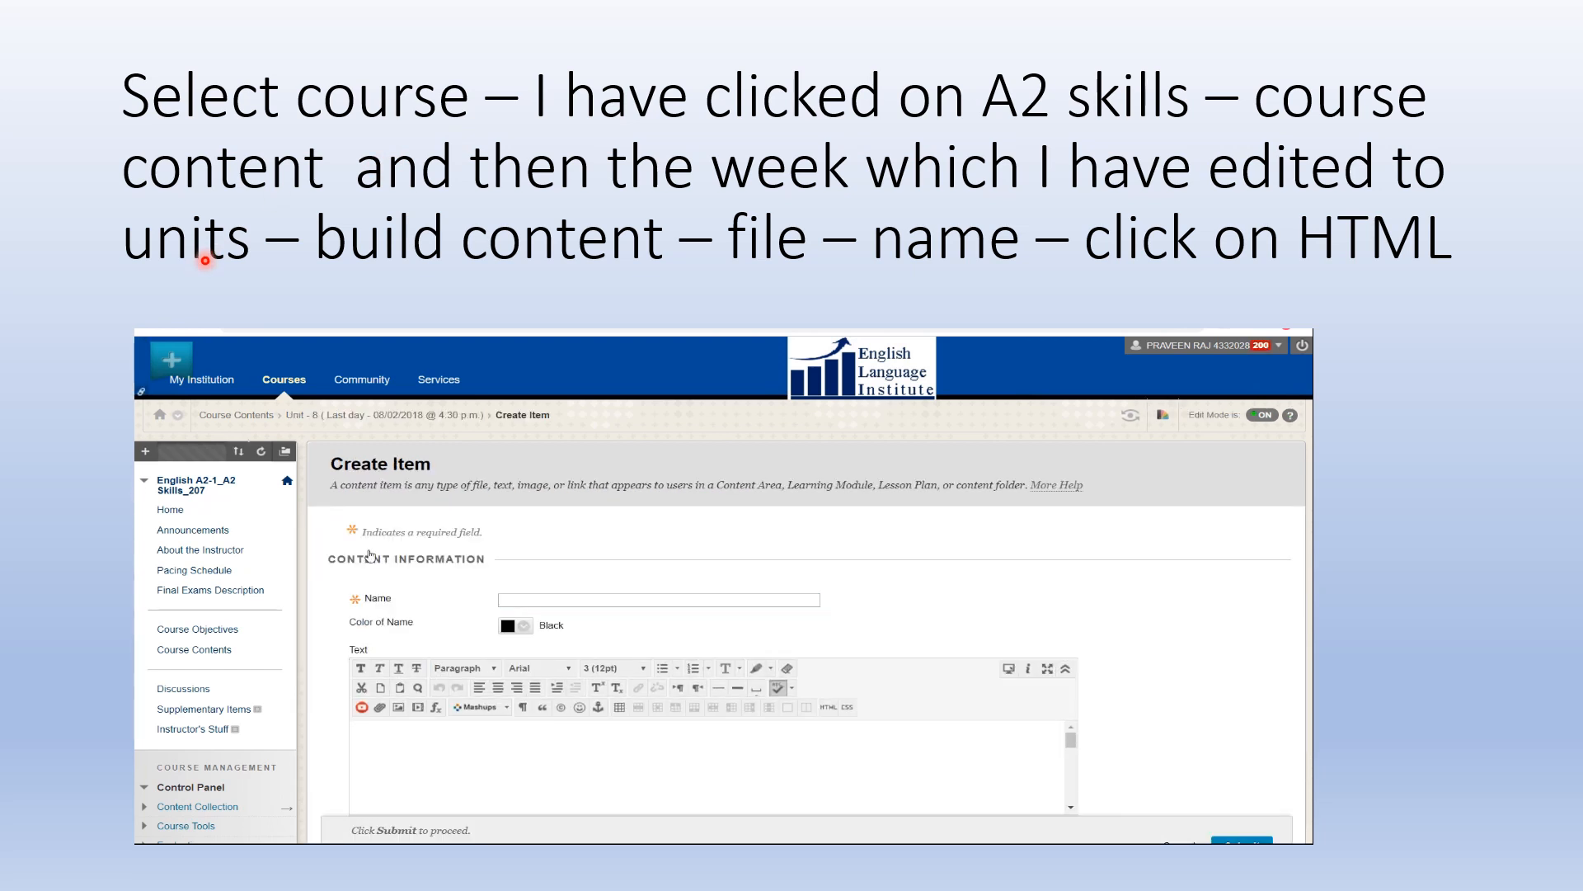
# - Enter 'Unit - 8 ( Vocabulary )' as the new content item's name
pyautogui.click(657, 599)
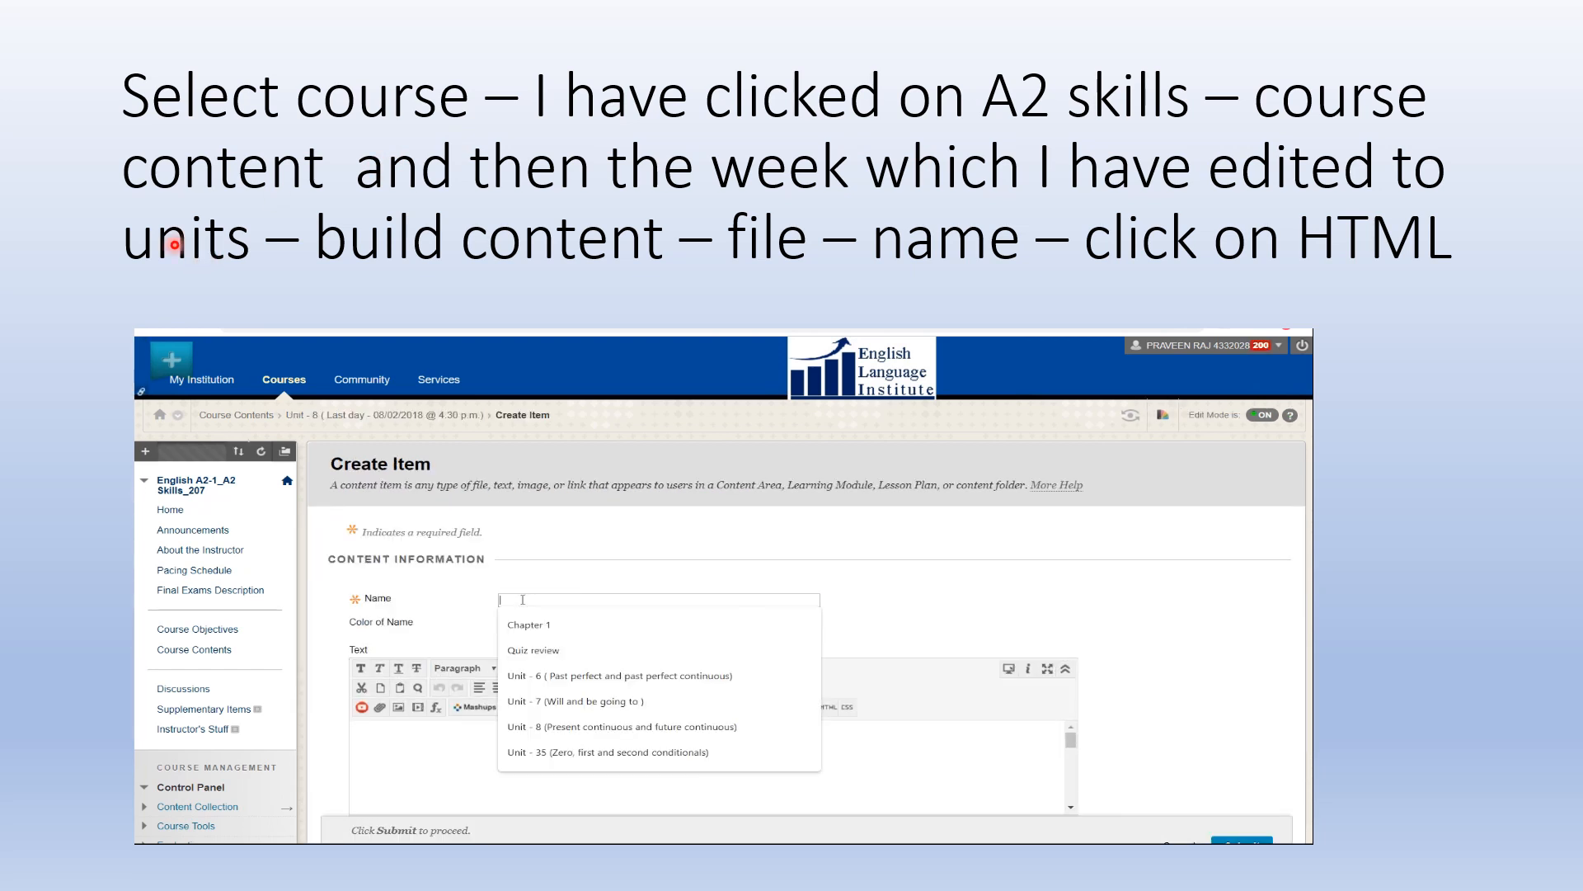
pyautogui.write('Unit')
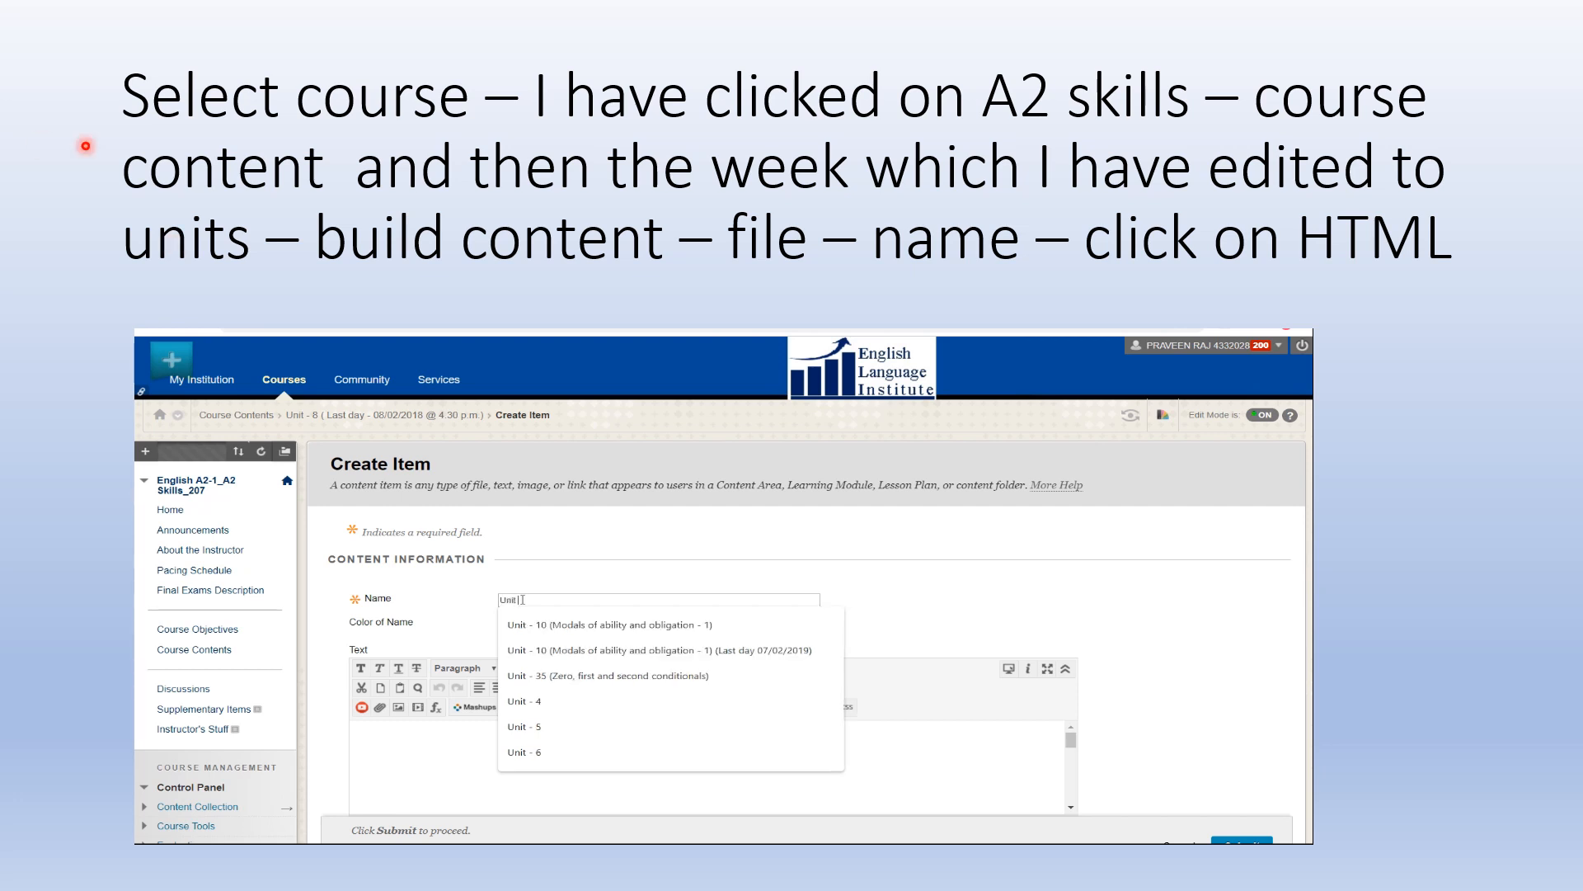
pyautogui.write('-')
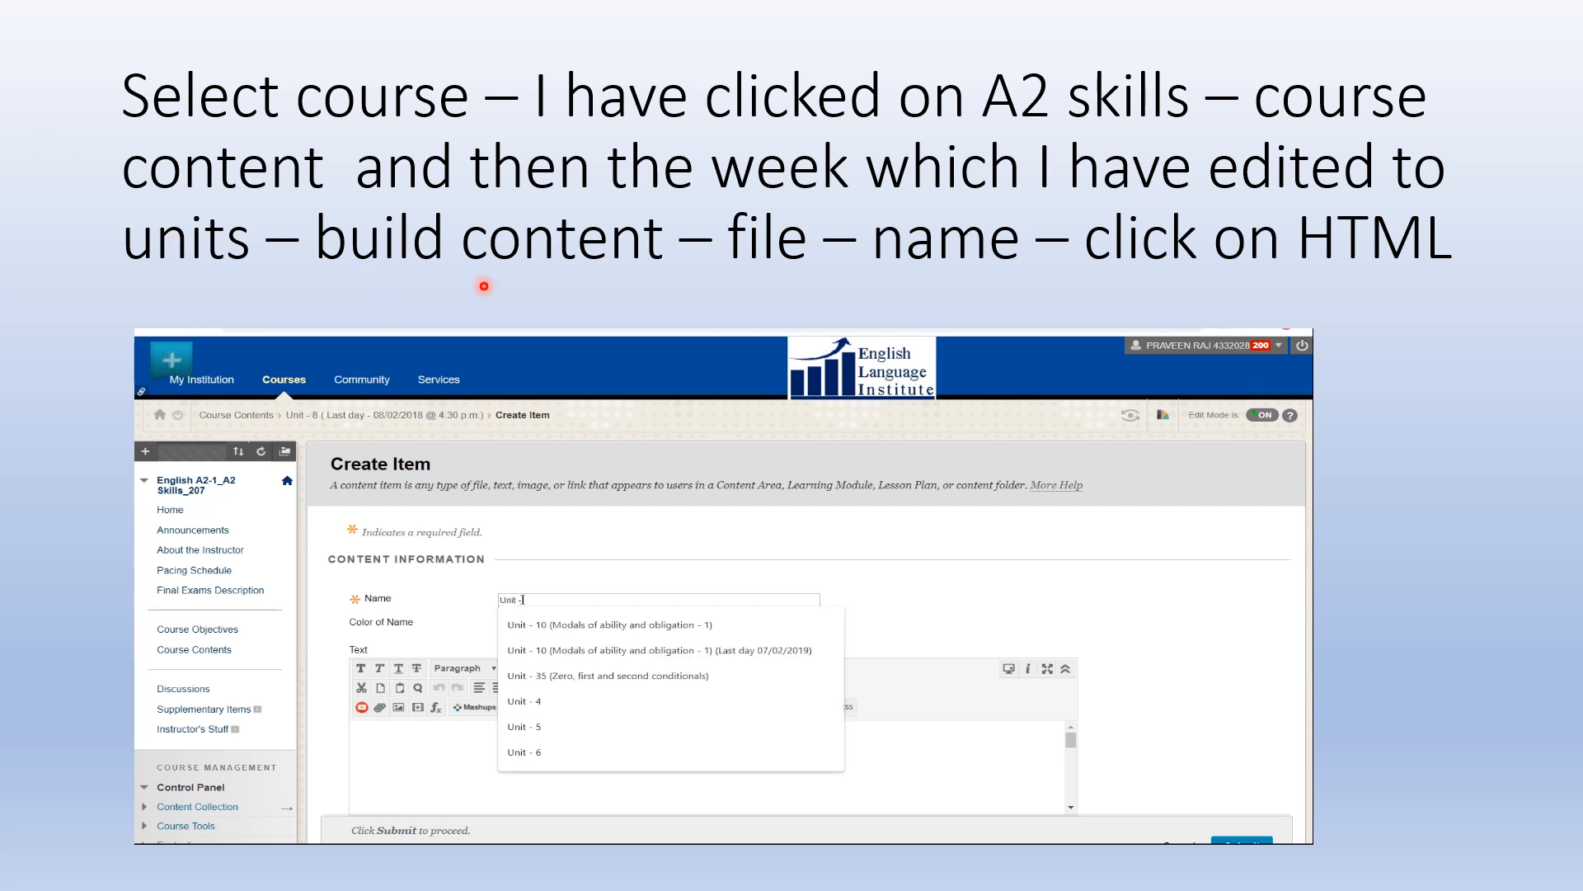
pyautogui.write('8 ( Vocabulary')
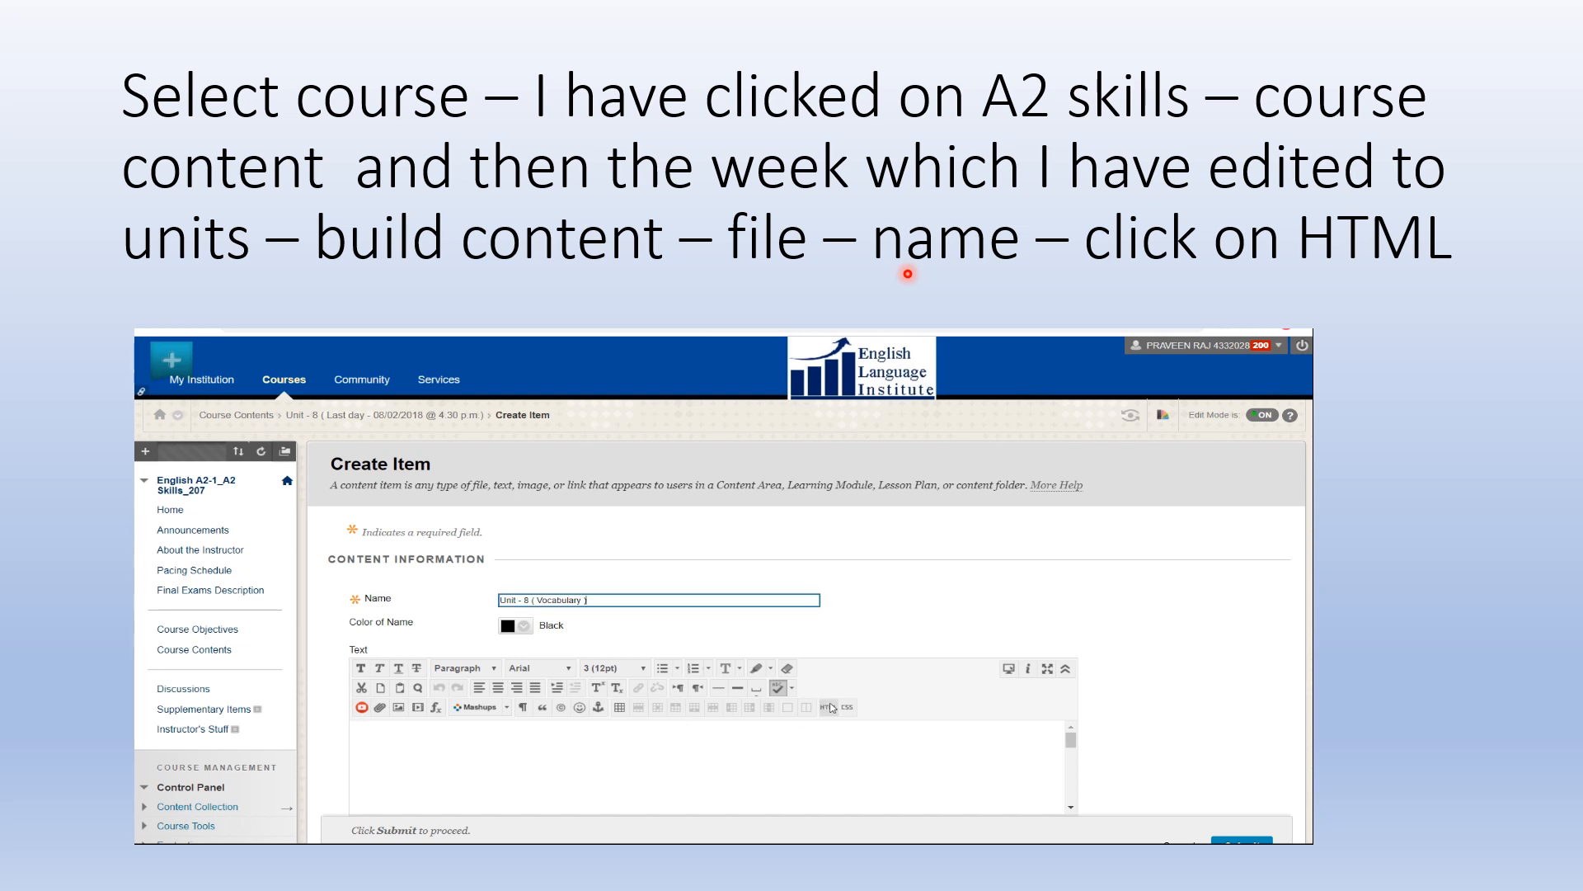
pyautogui.click(830, 707)
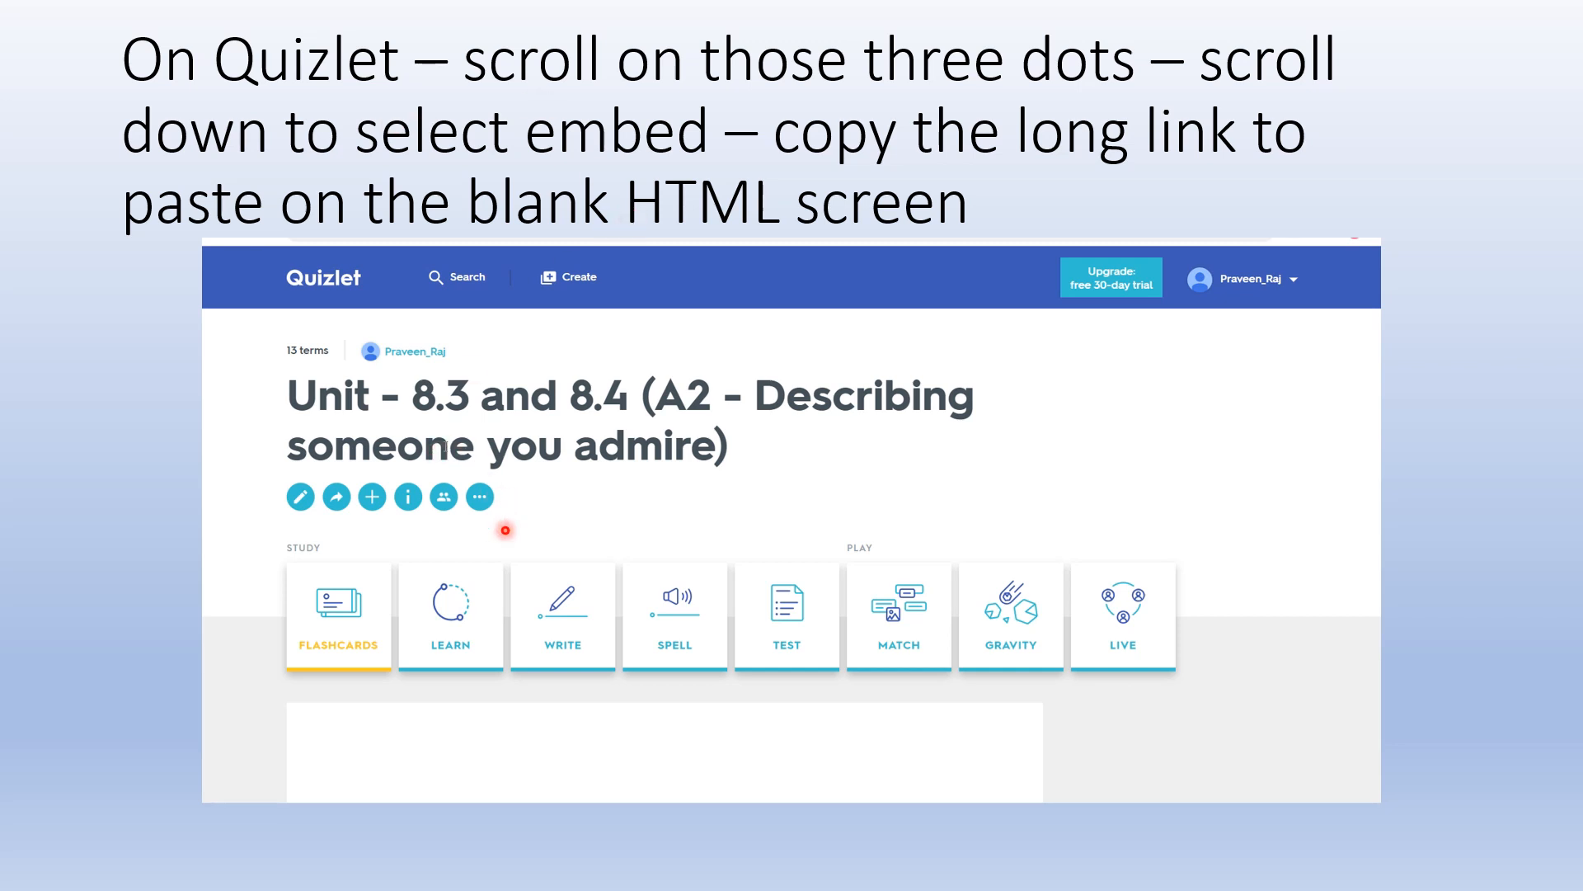
pyautogui.moveTo(1204, 93)
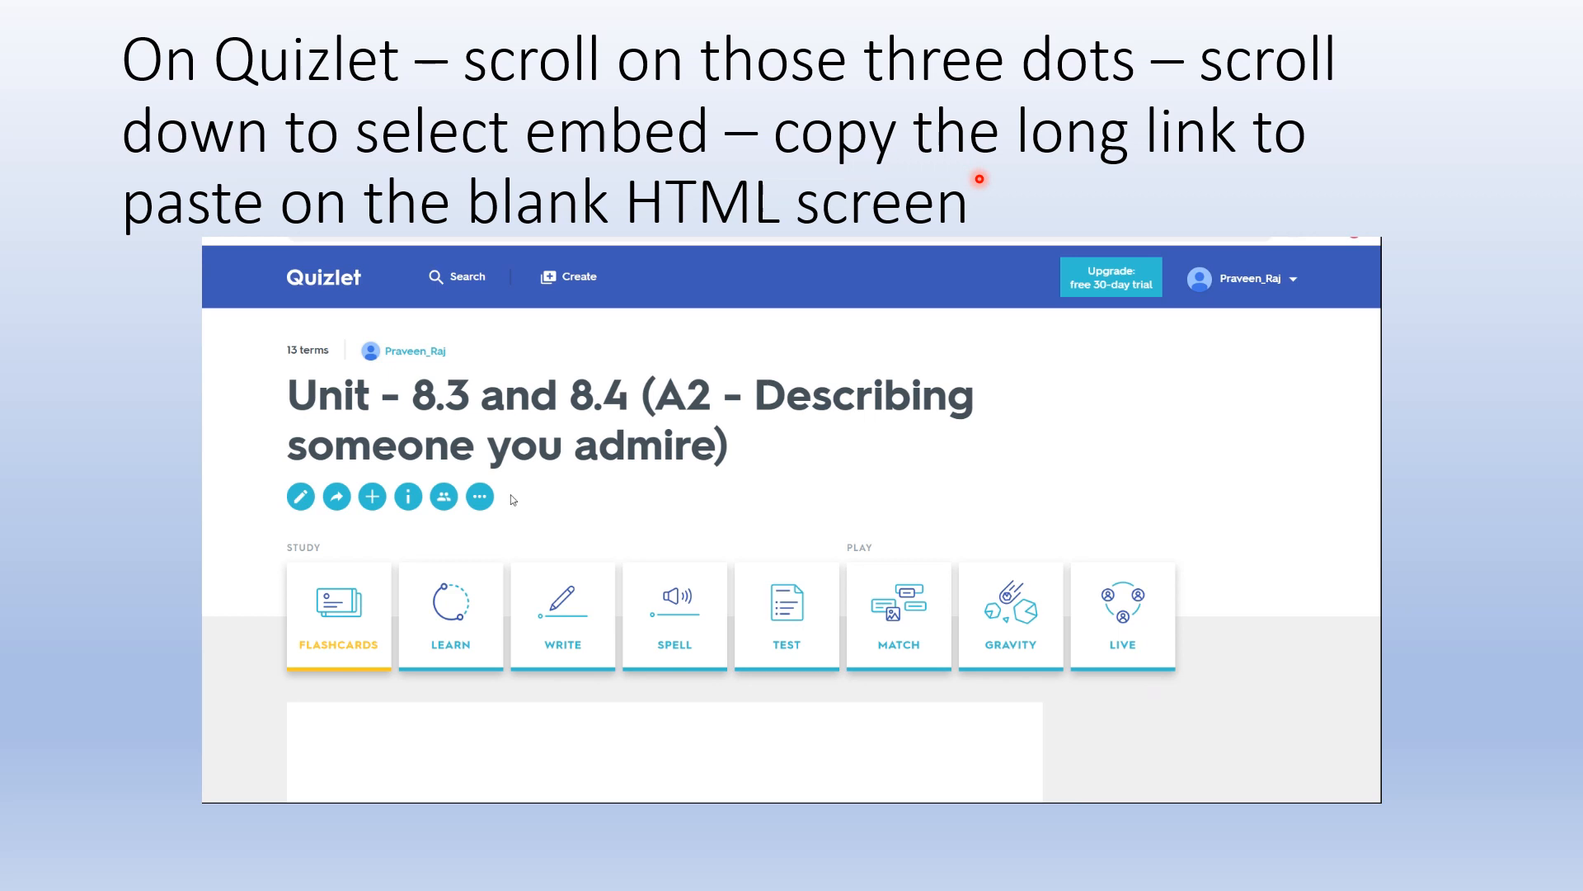
# - Copy the set's Match-mode embed HTML from Quizlet's Embed option
pyautogui.click(478, 496)
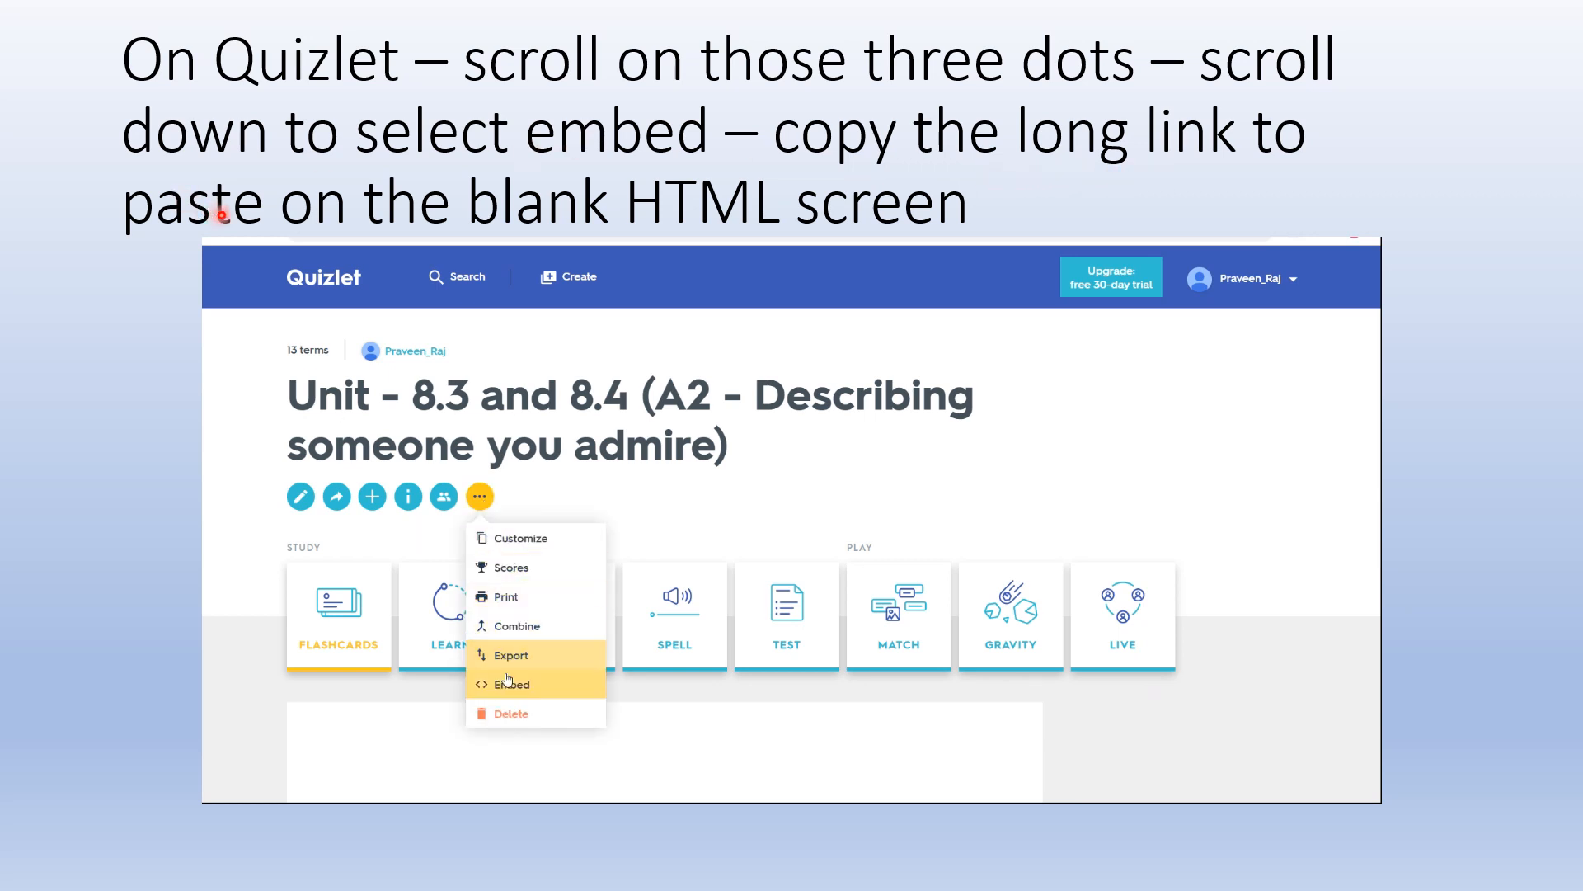
pyautogui.click(512, 683)
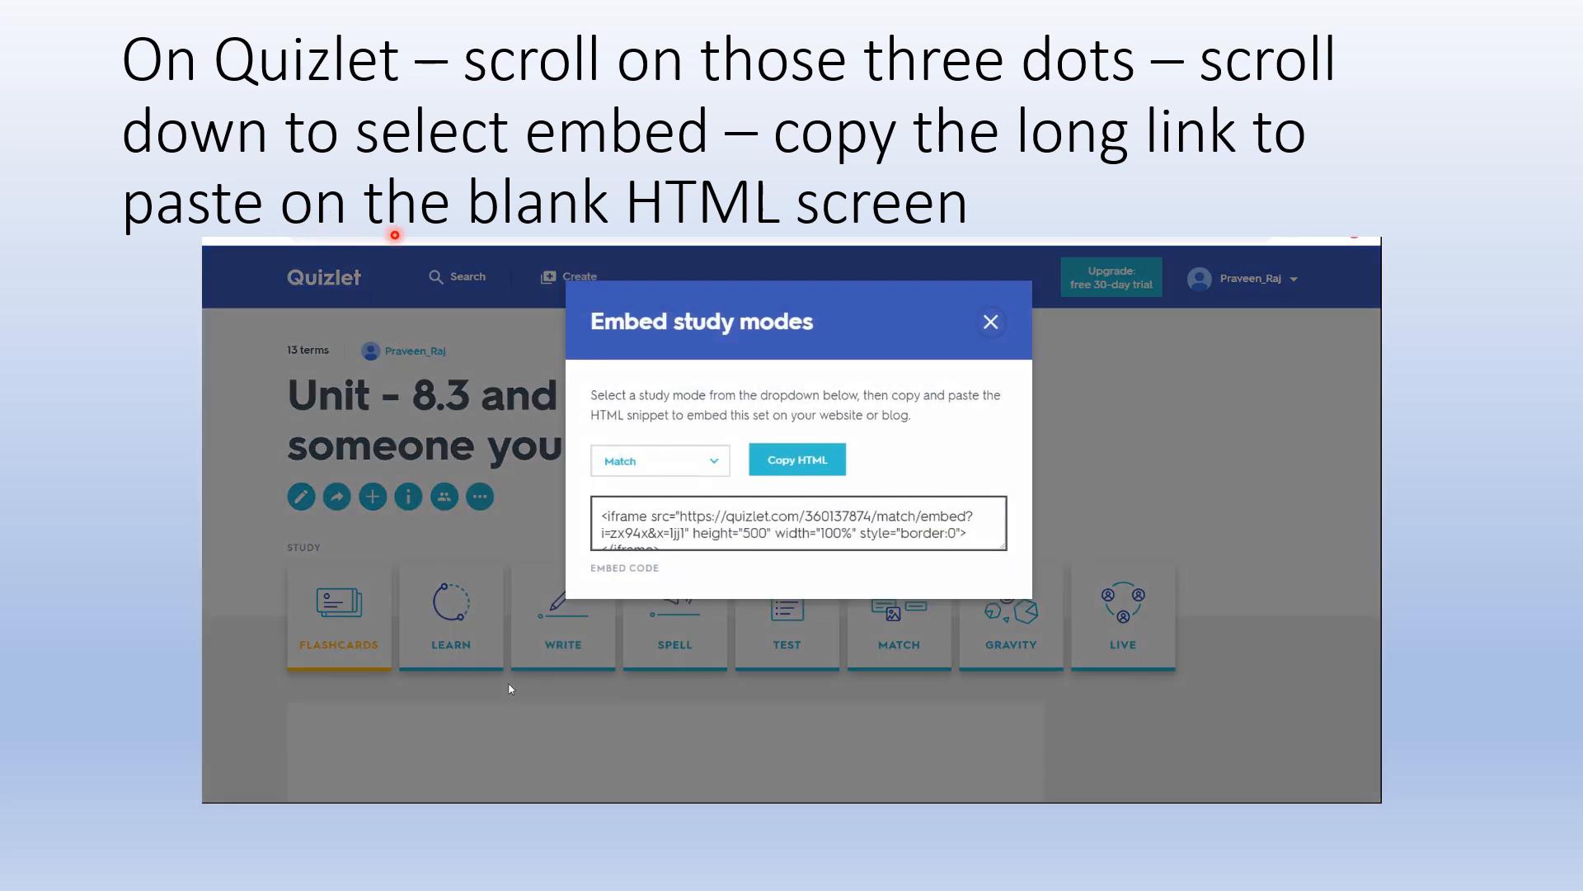
pyautogui.click(797, 523)
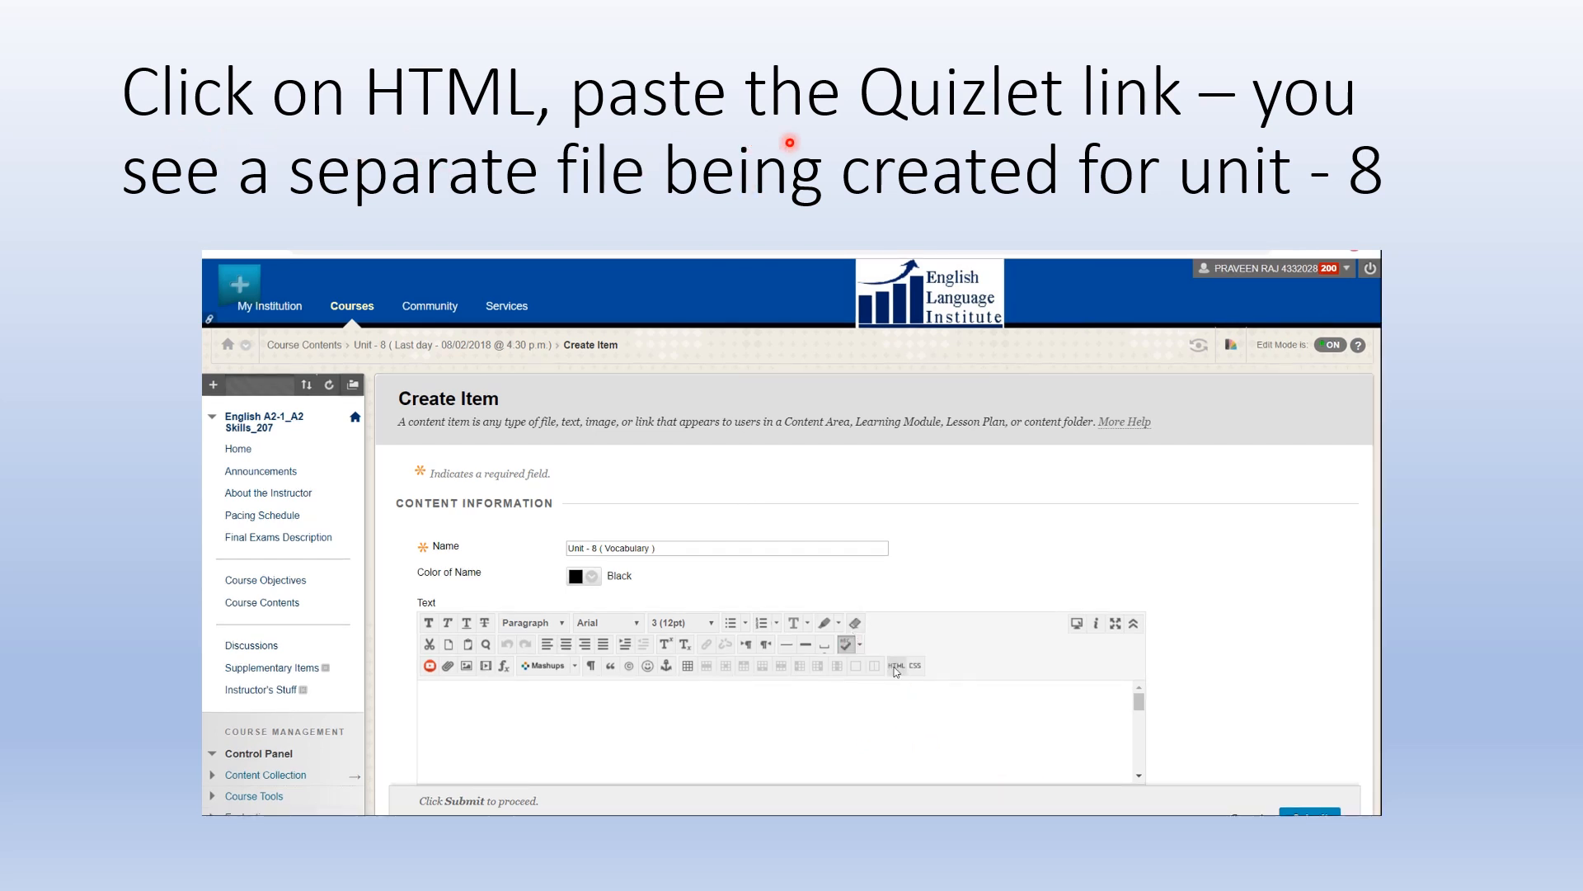
# - Paste the Quizlet iframe code into the item's HTML source and submit the item
pyautogui.click(899, 666)
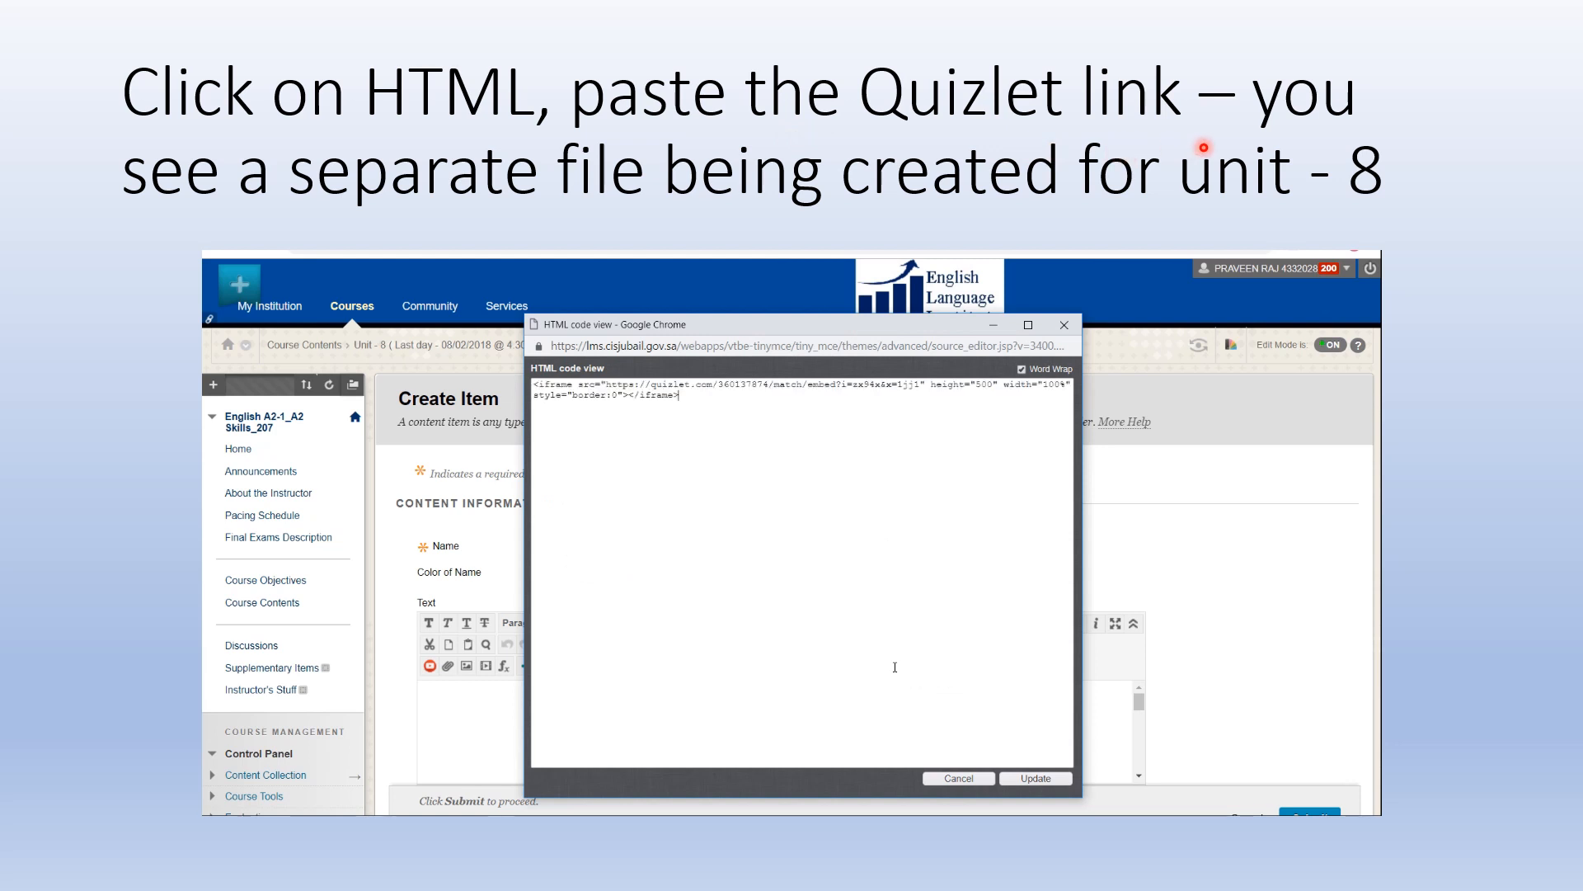
pyautogui.click(1034, 778)
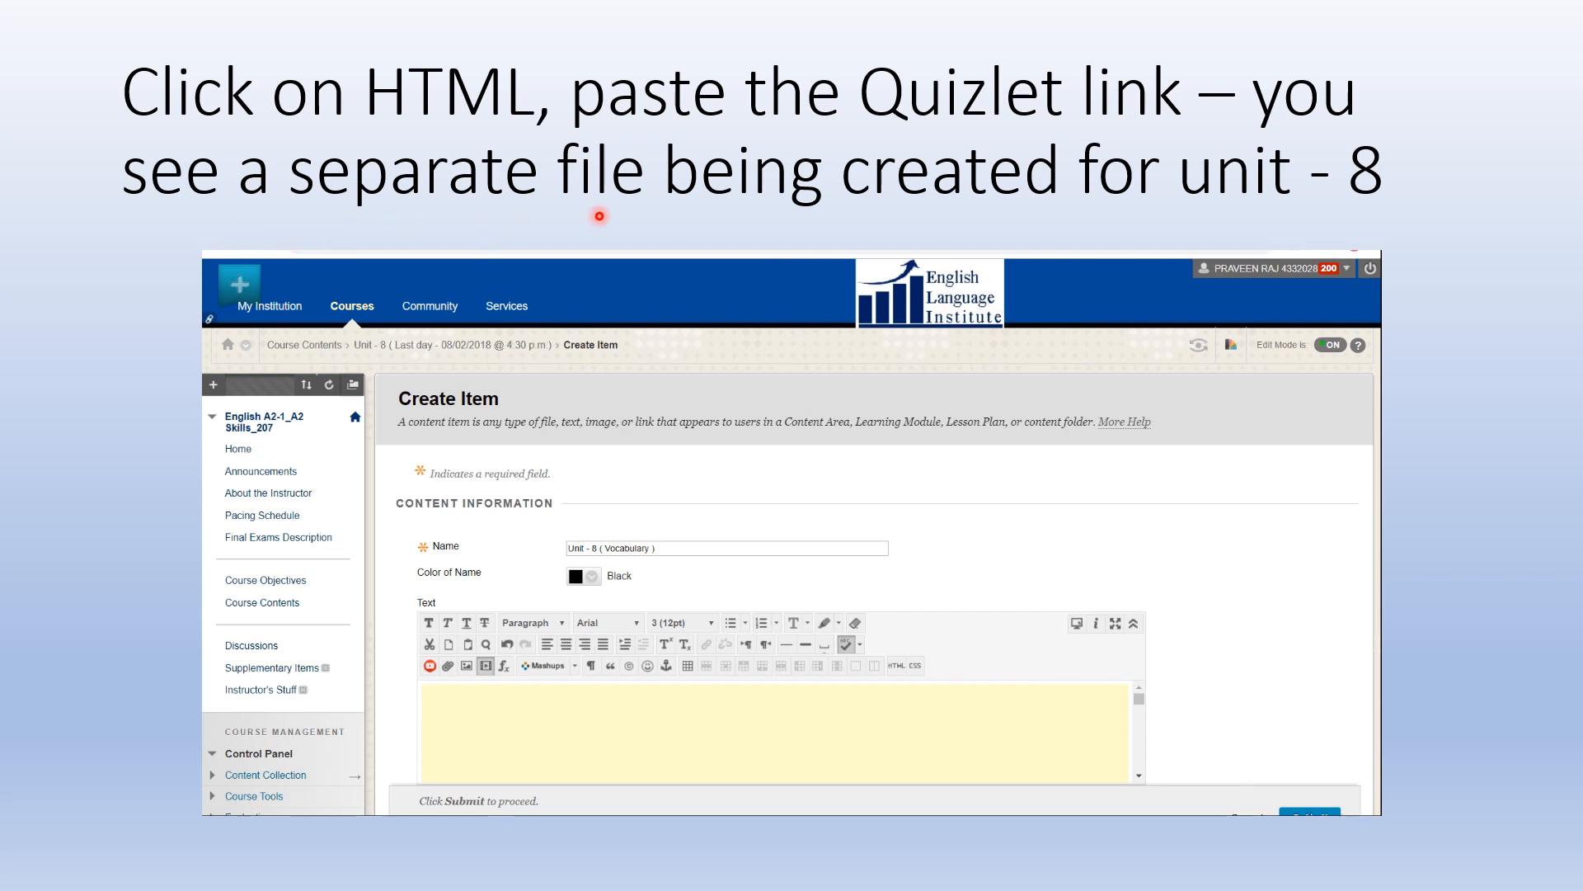
pyautogui.click(1308, 816)
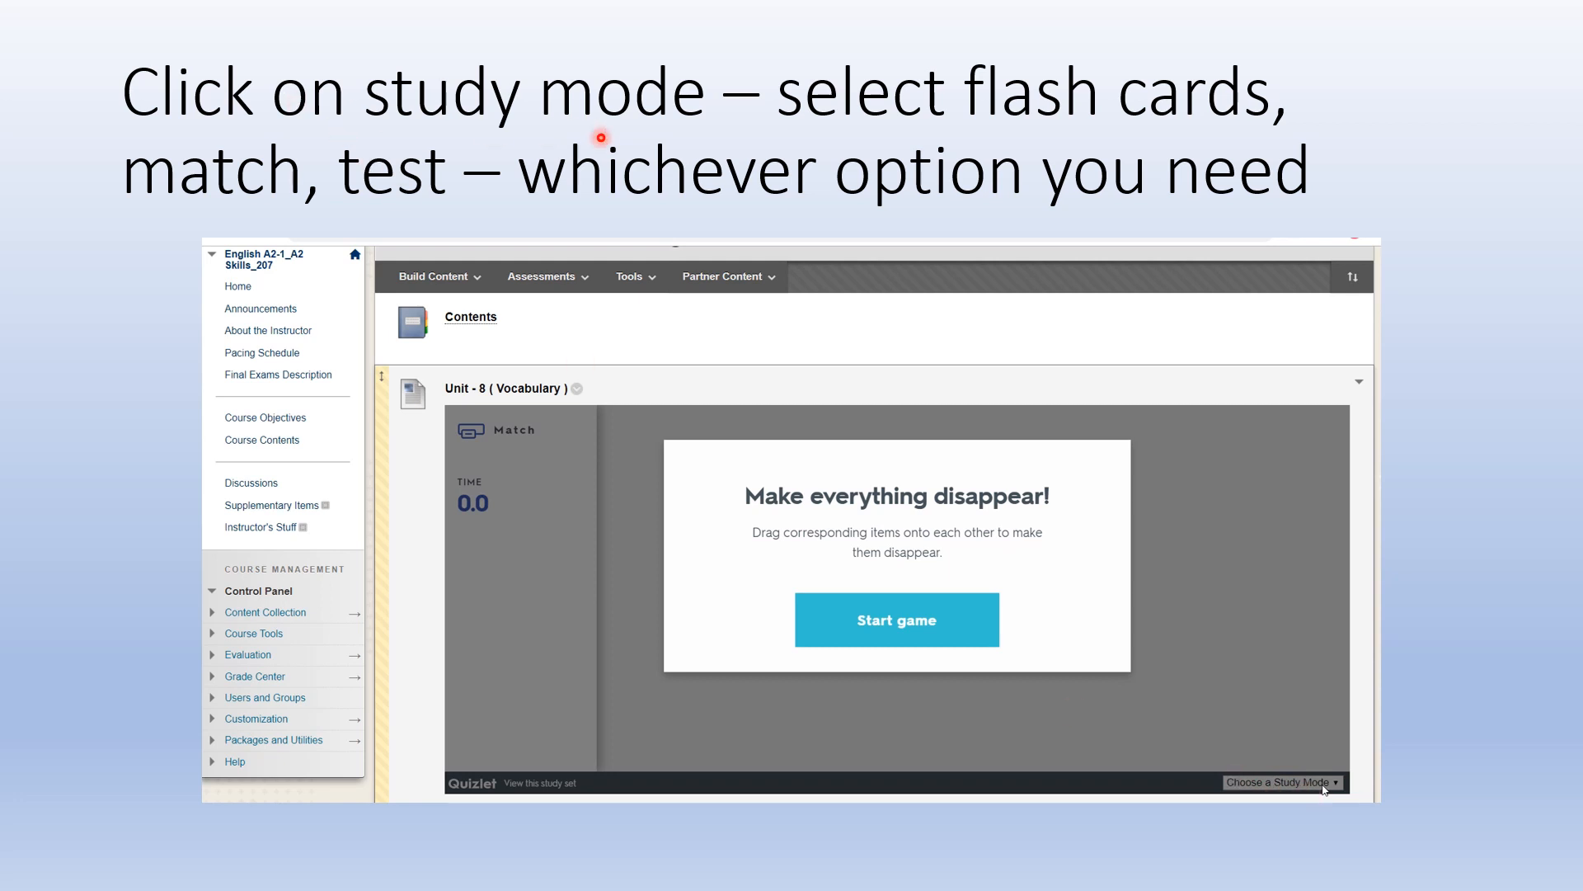
pyautogui.moveTo(1191, 139)
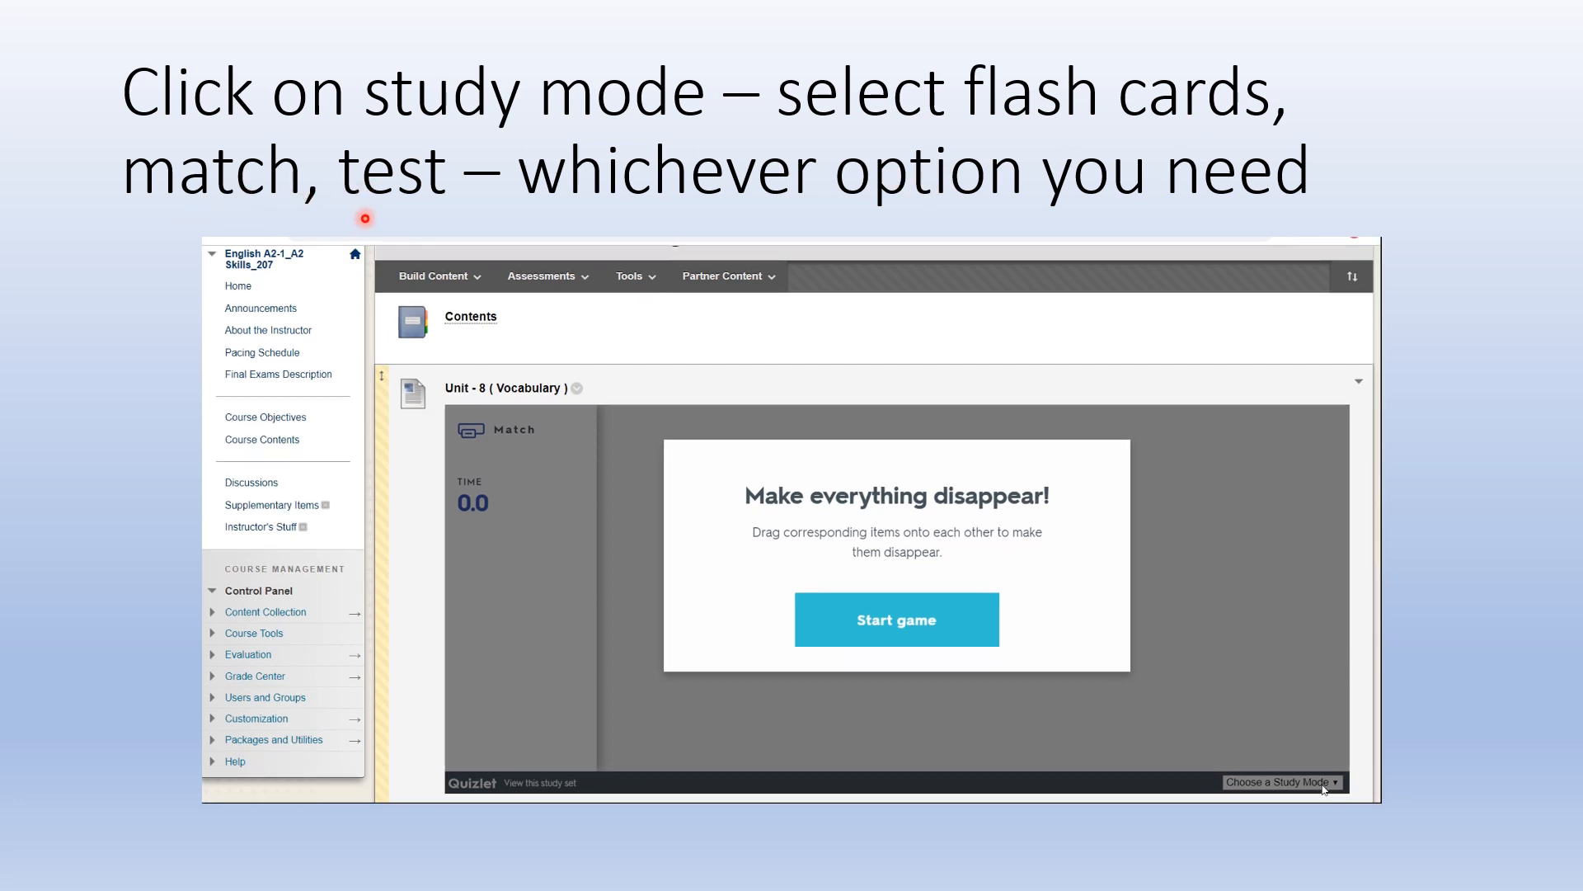
# - Start the embedded Quizlet Match game, then bring up the study mode chooser
pyautogui.click(896, 620)
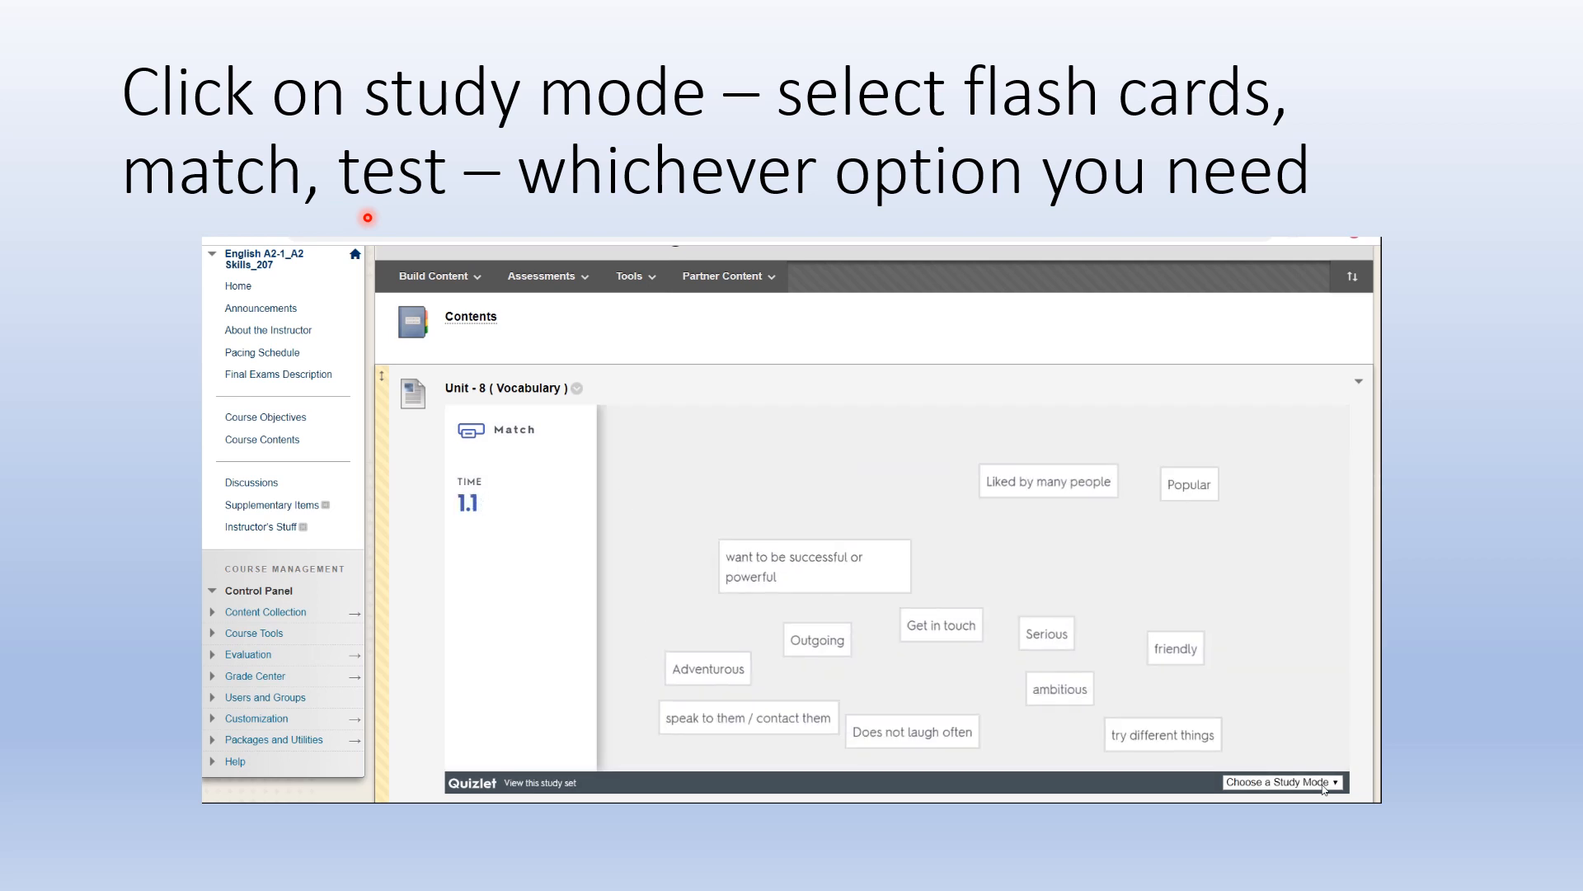
pyautogui.click(1283, 781)
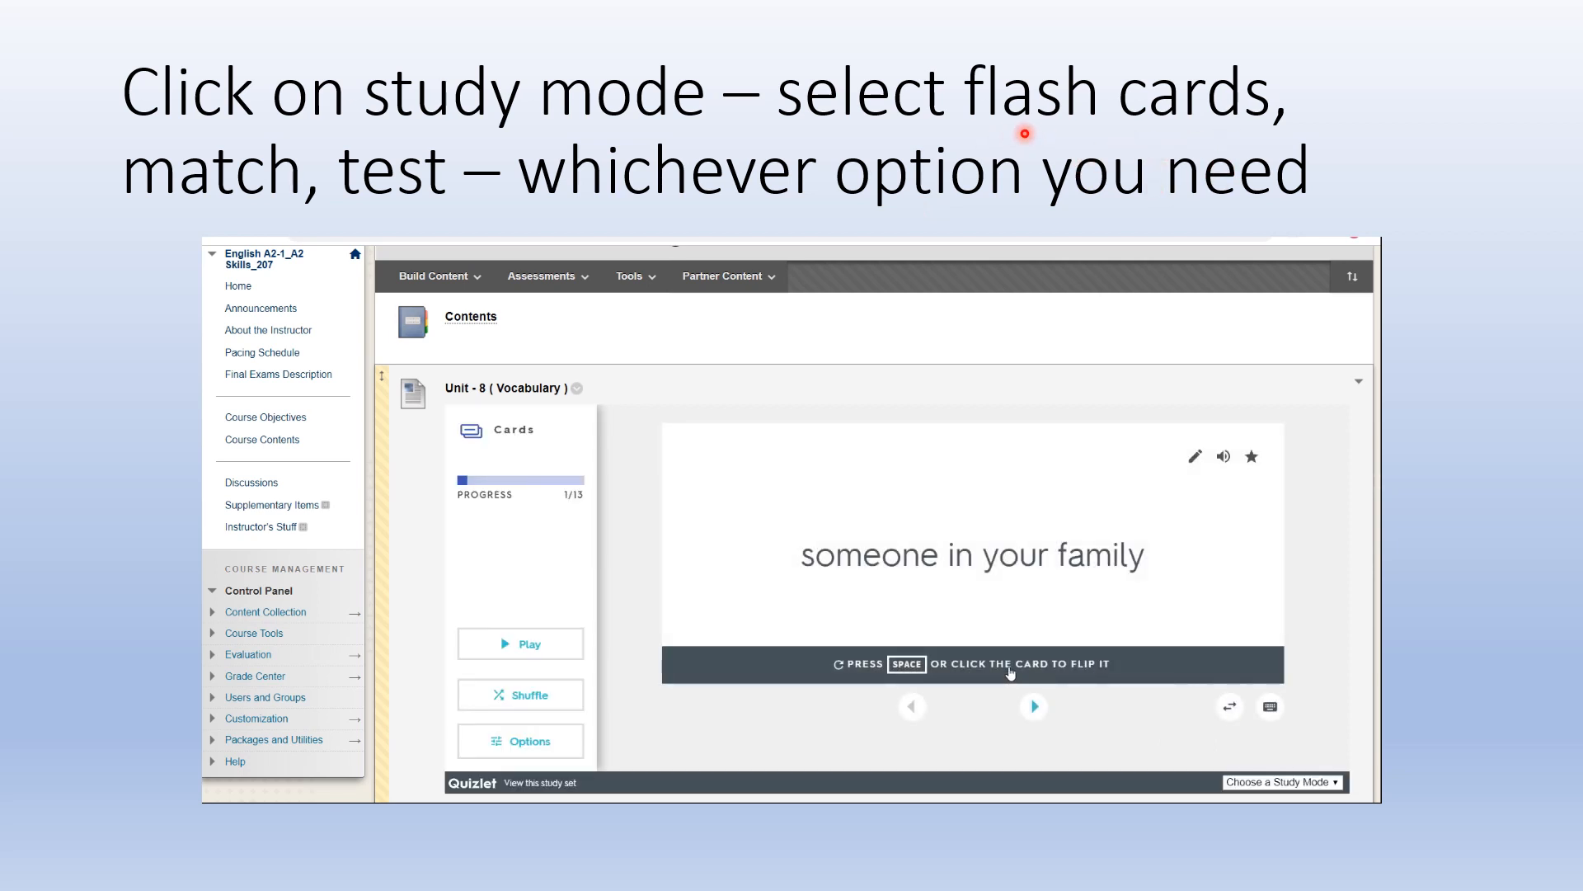
# - Flip a flashcard to reveal Relative, then switch back to Match and restart the game
pyautogui.click(972, 553)
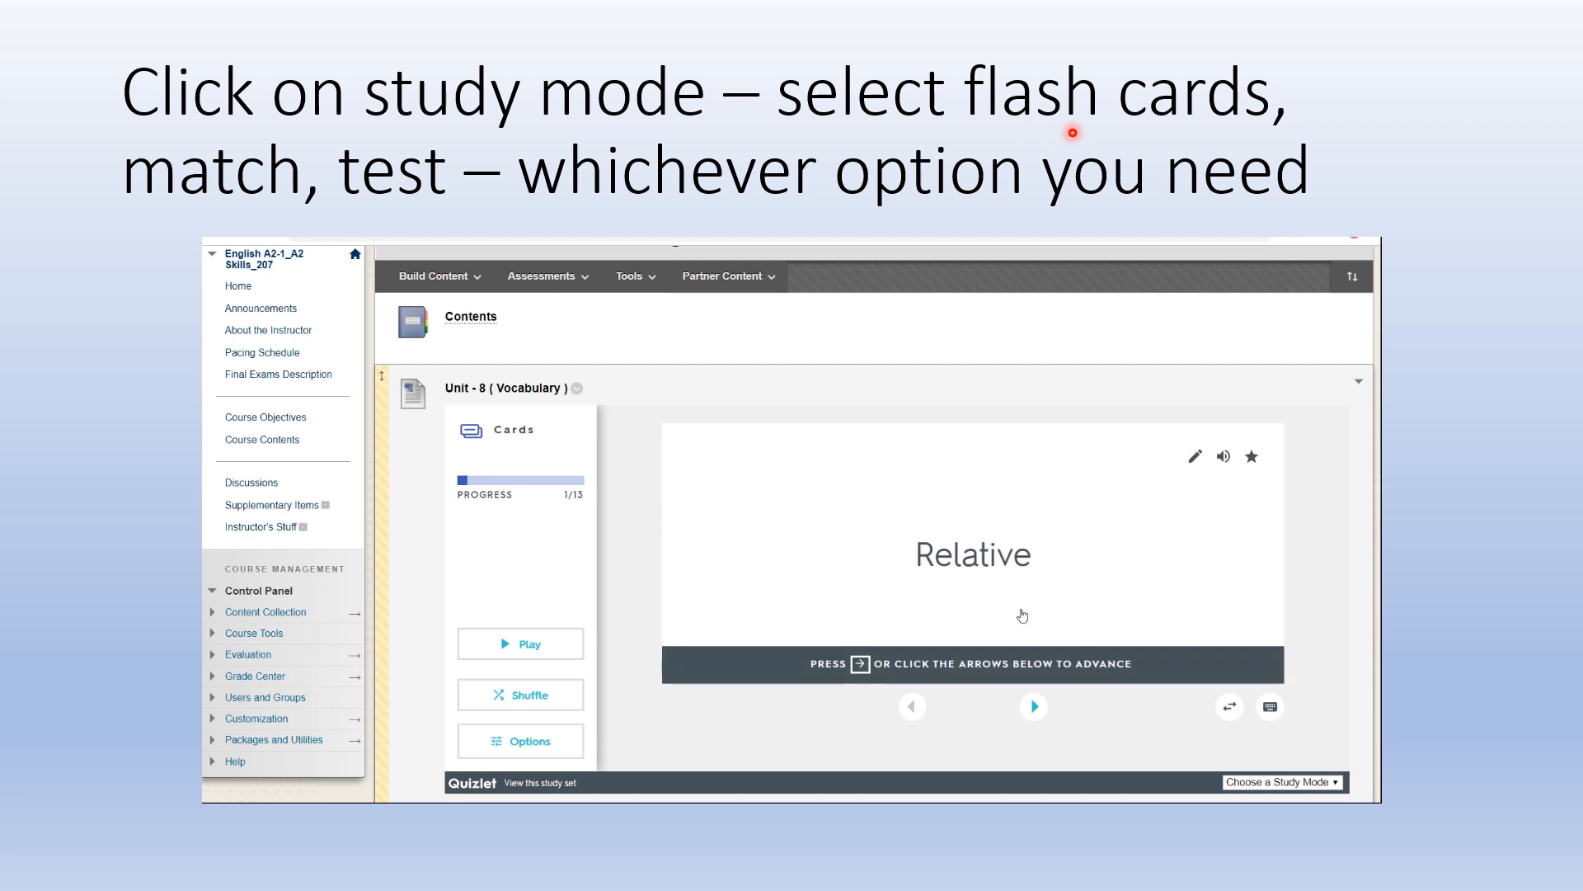
pyautogui.click(1281, 781)
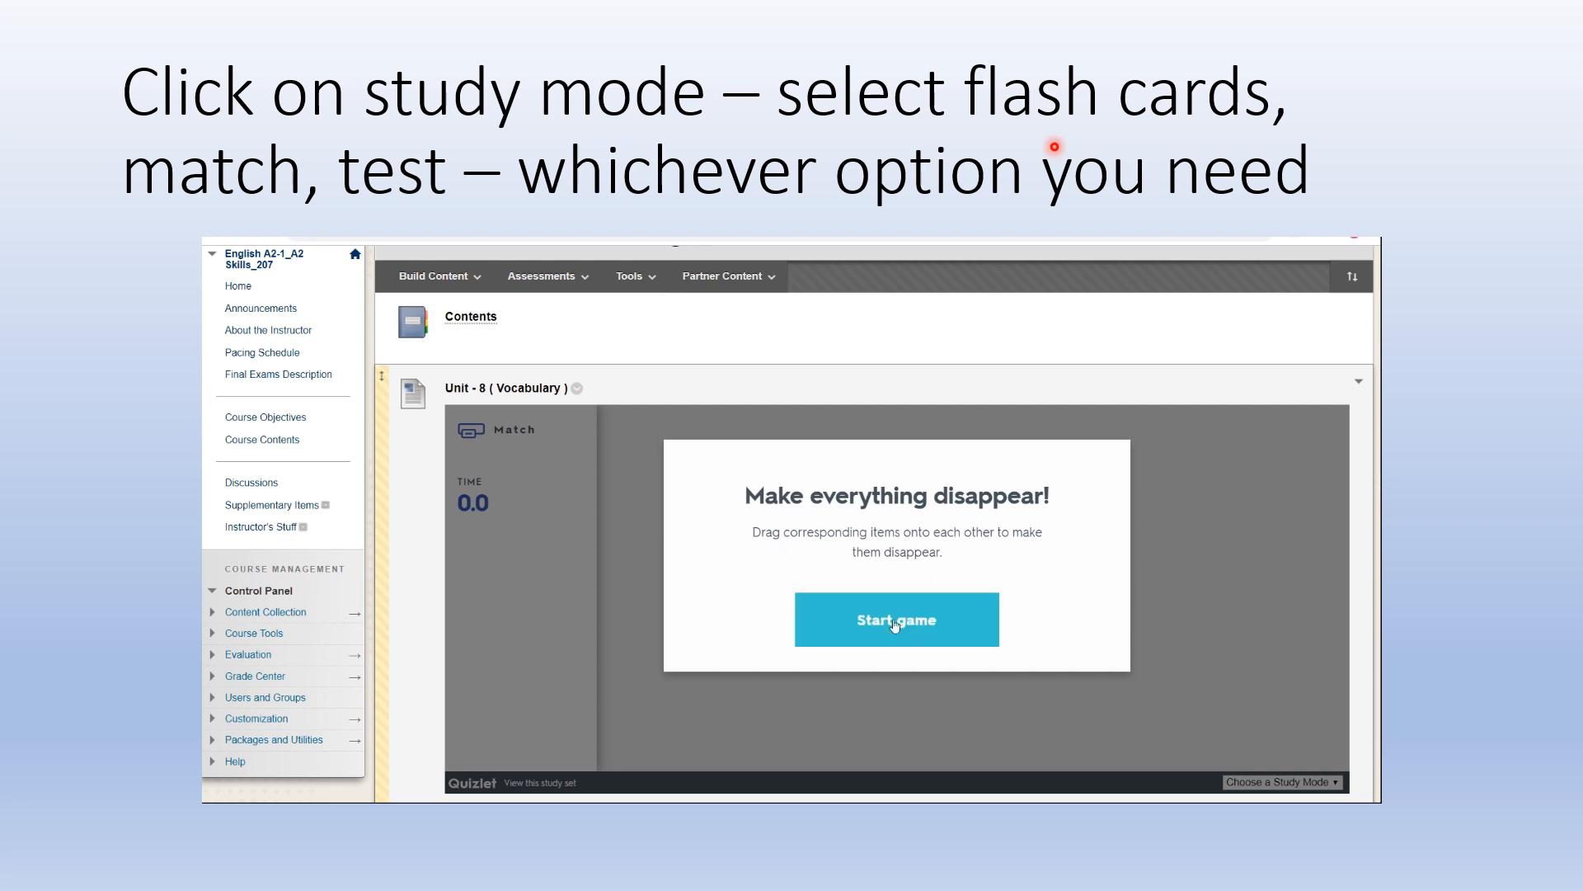
pyautogui.click(895, 619)
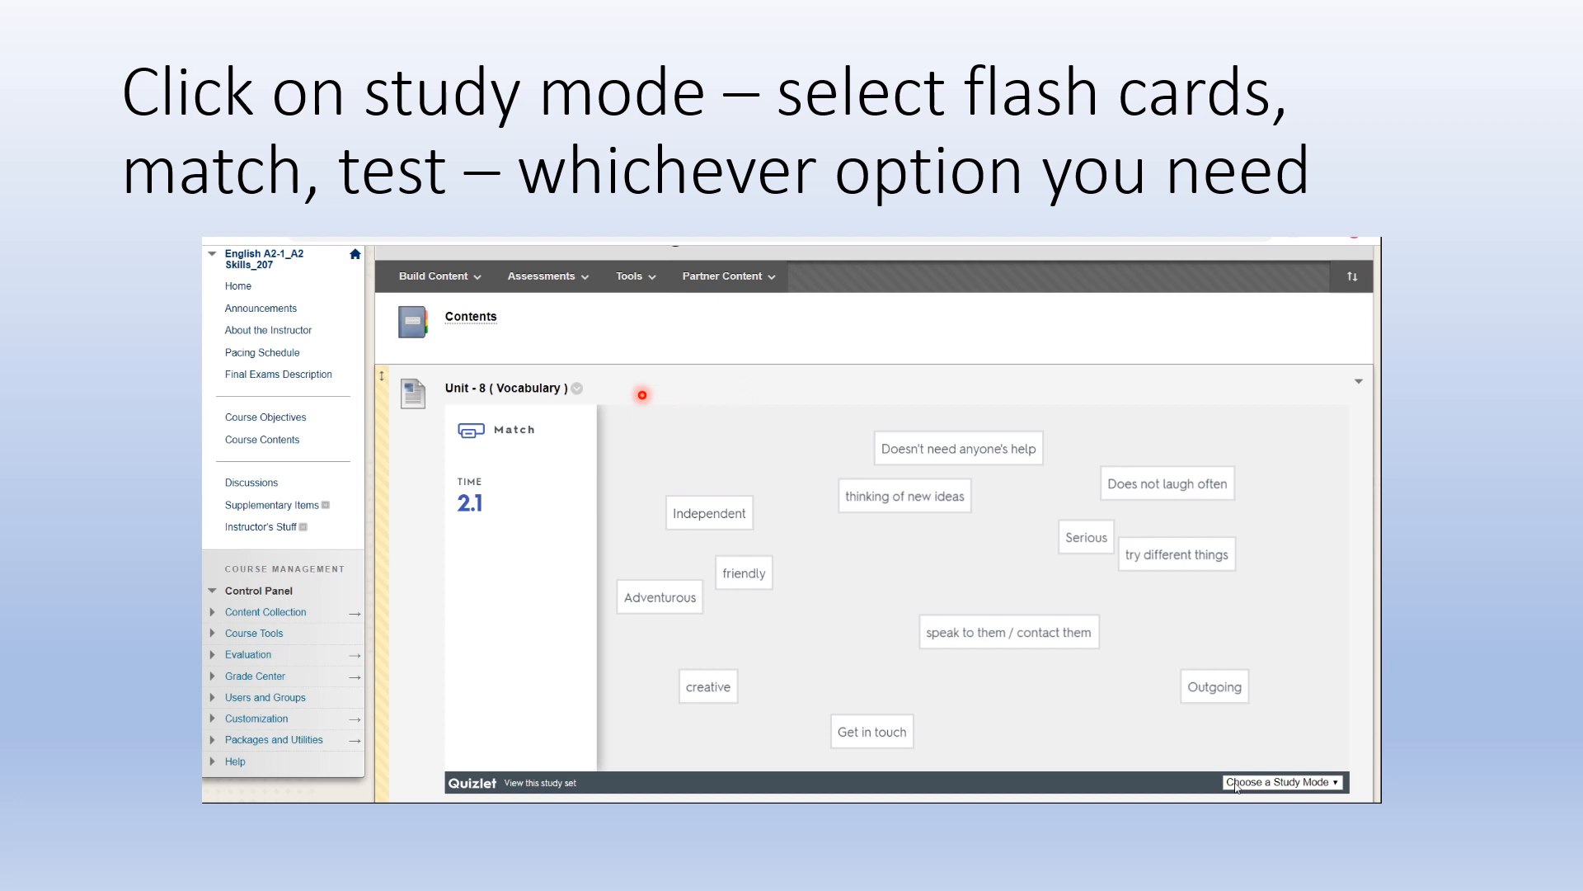
pyautogui.moveTo(620, 347)
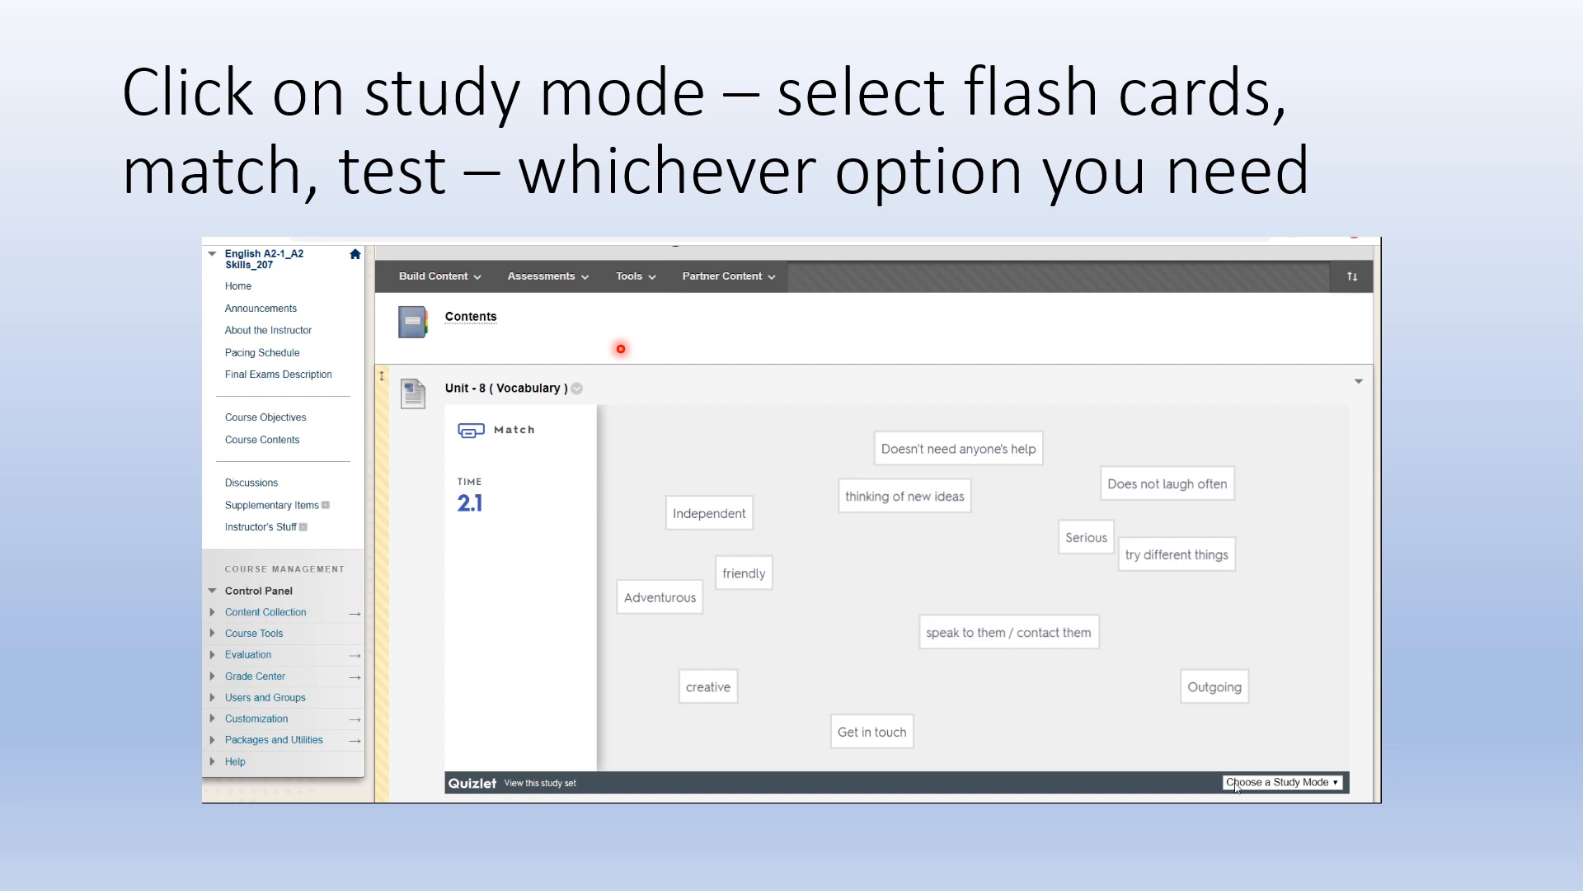
pyautogui.moveTo(543, 315)
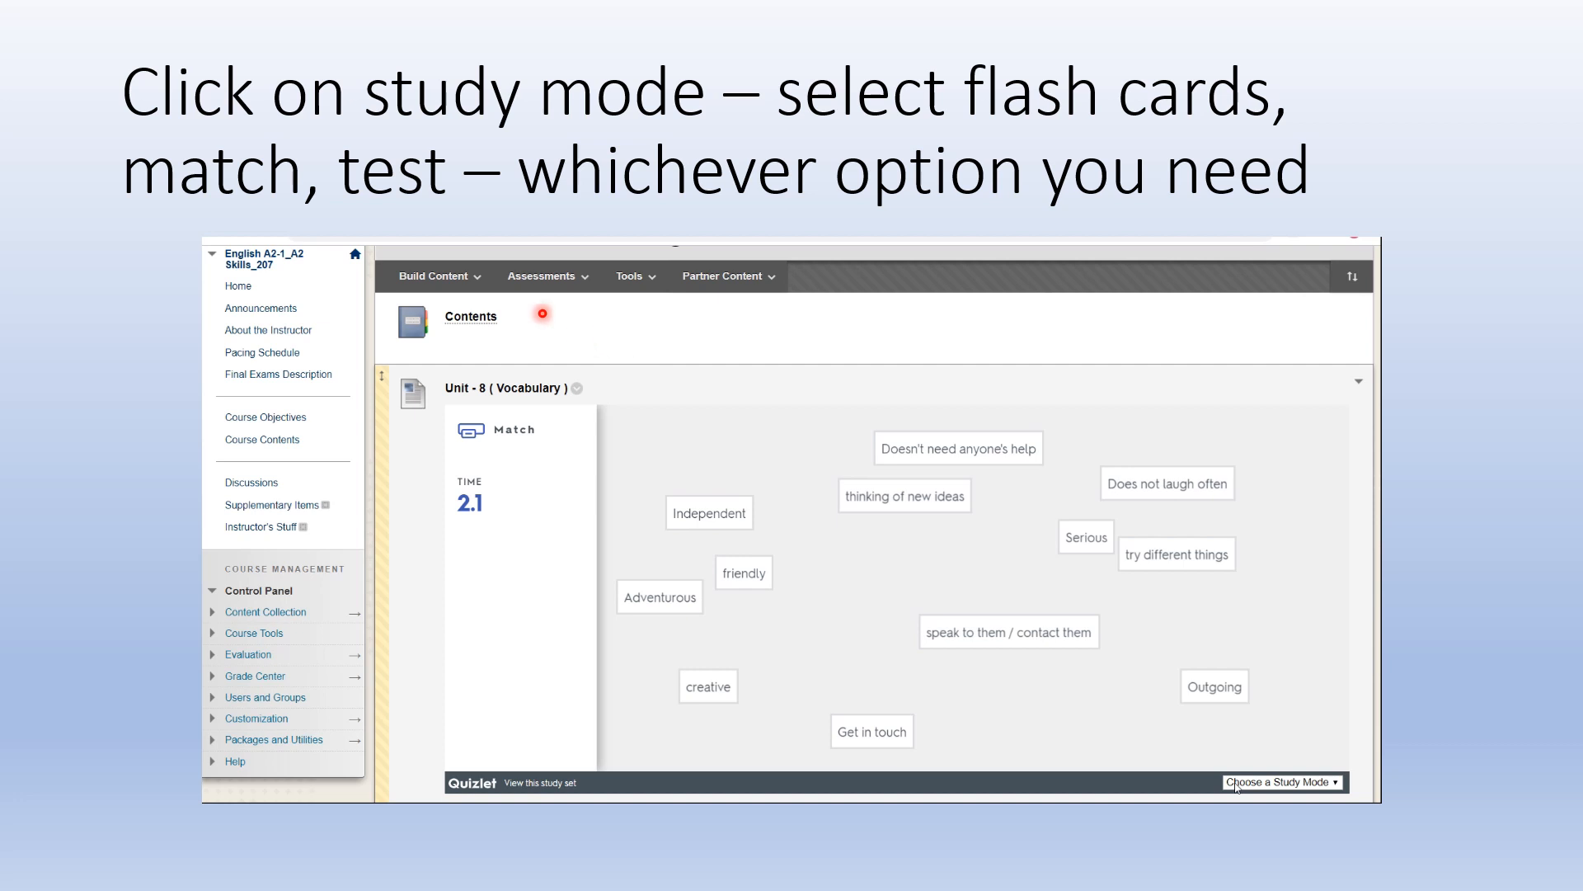